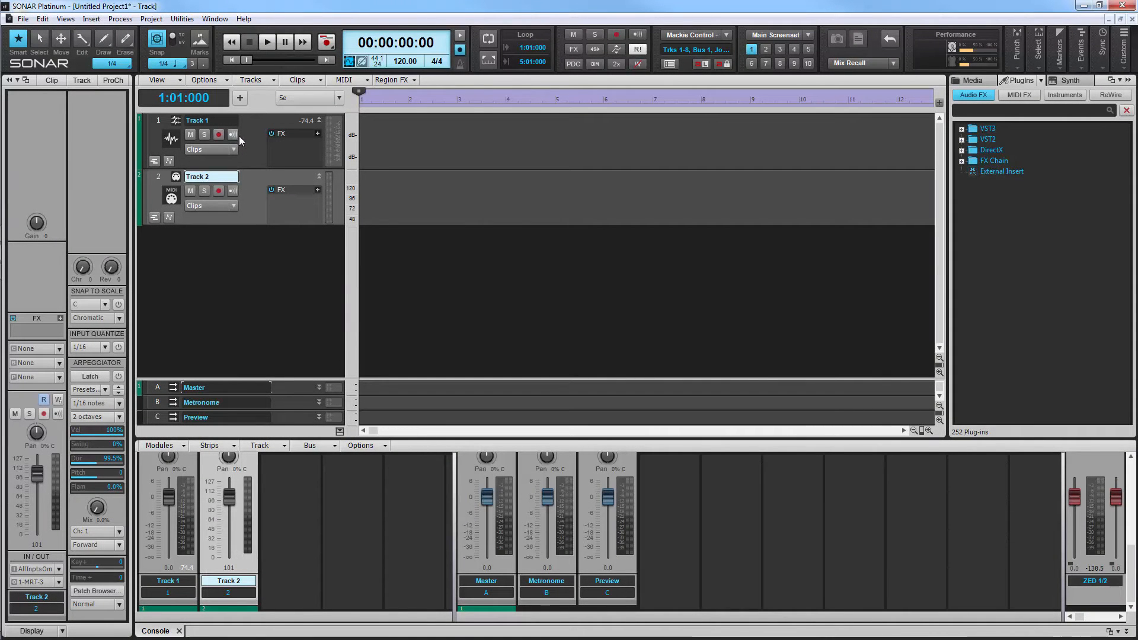
Expand Track view, scroll to Arm for Recording, and open its right-click menu.
click(233, 135)
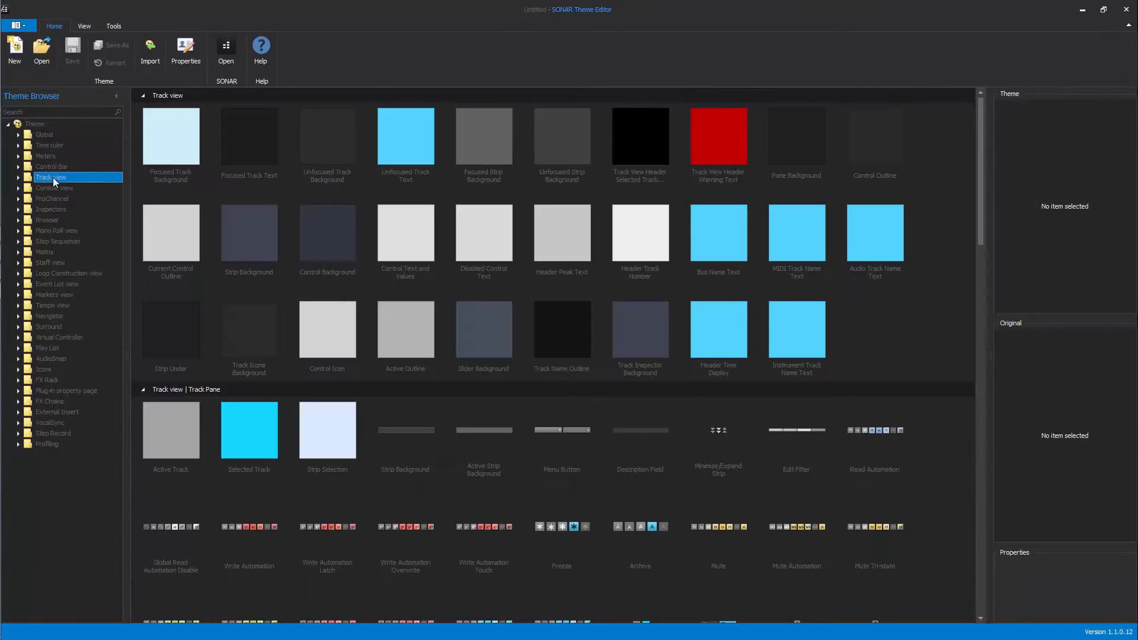
click(18, 178)
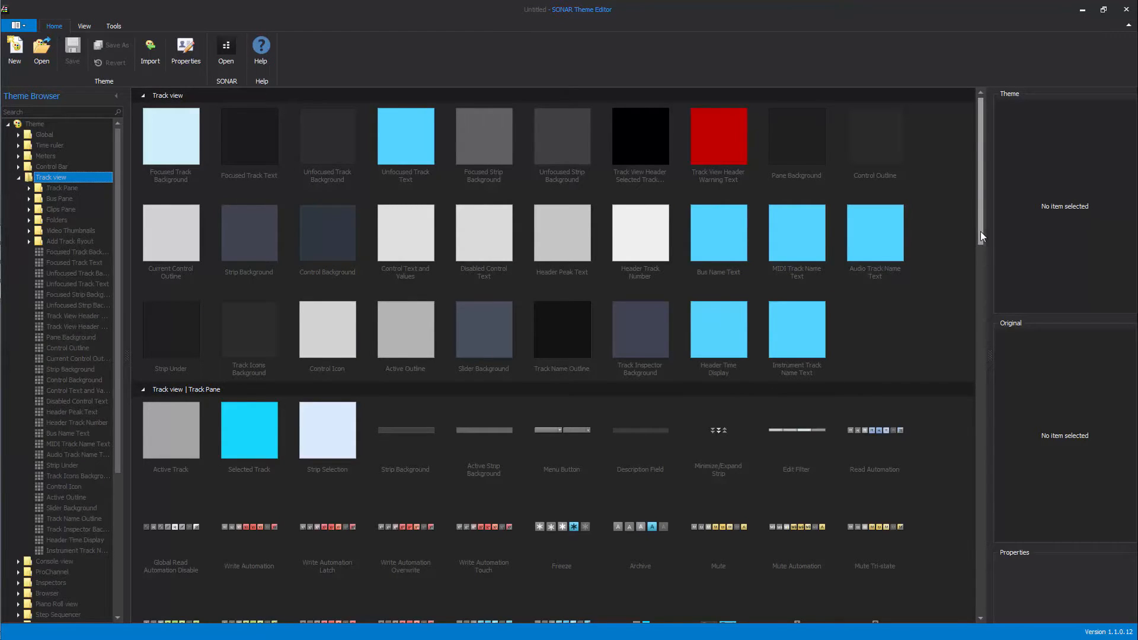
scroll(down, 3)
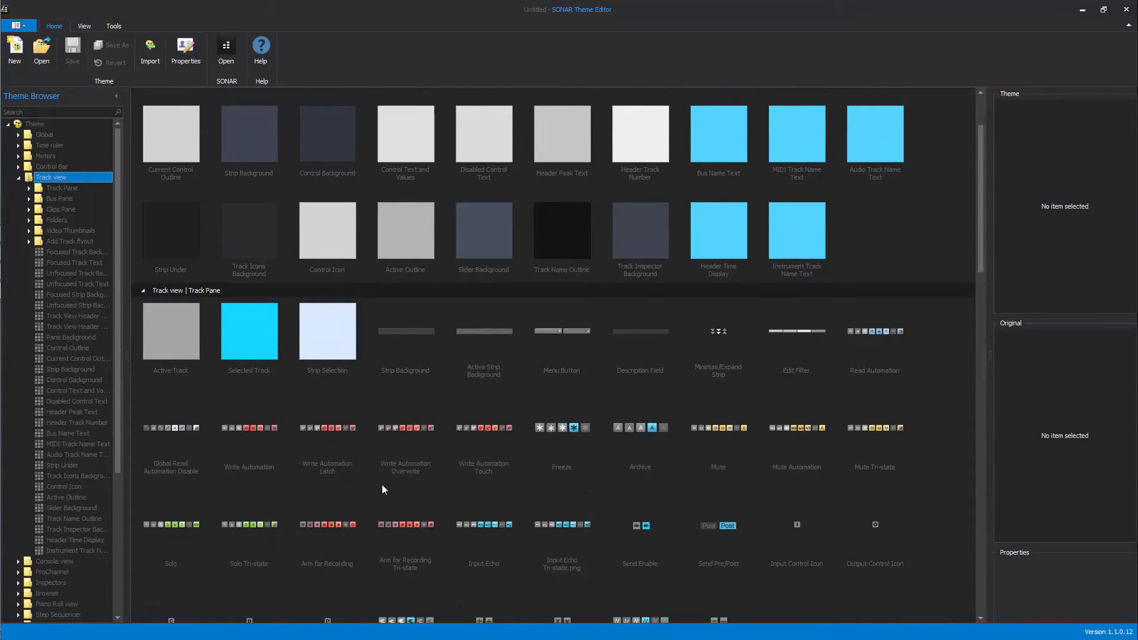
mouse_move(336, 535)
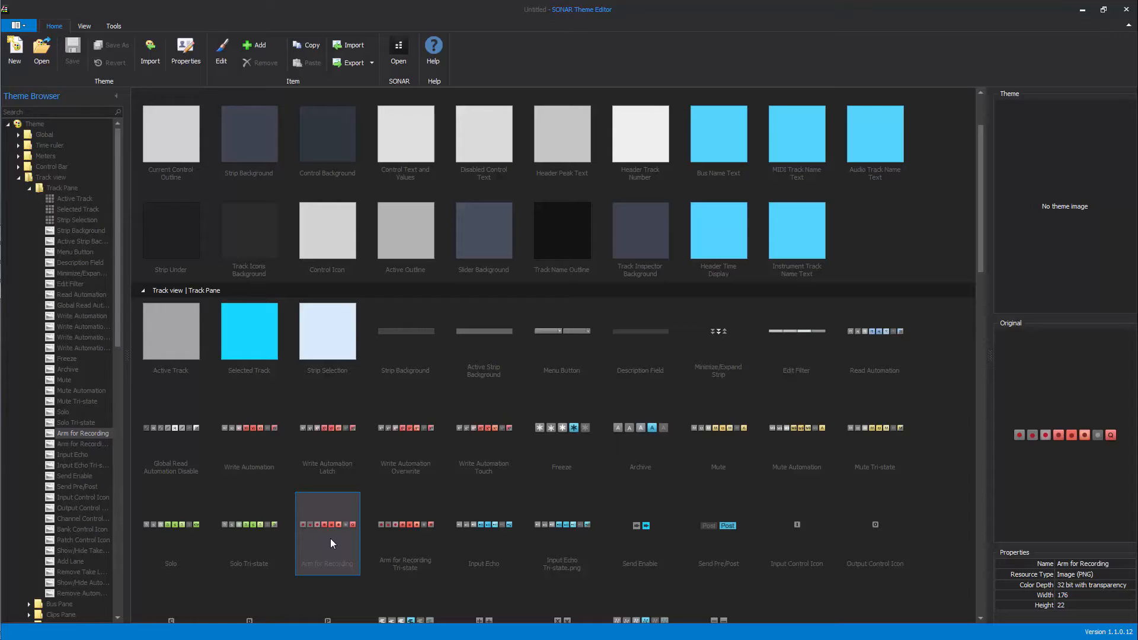
right_click(327, 534)
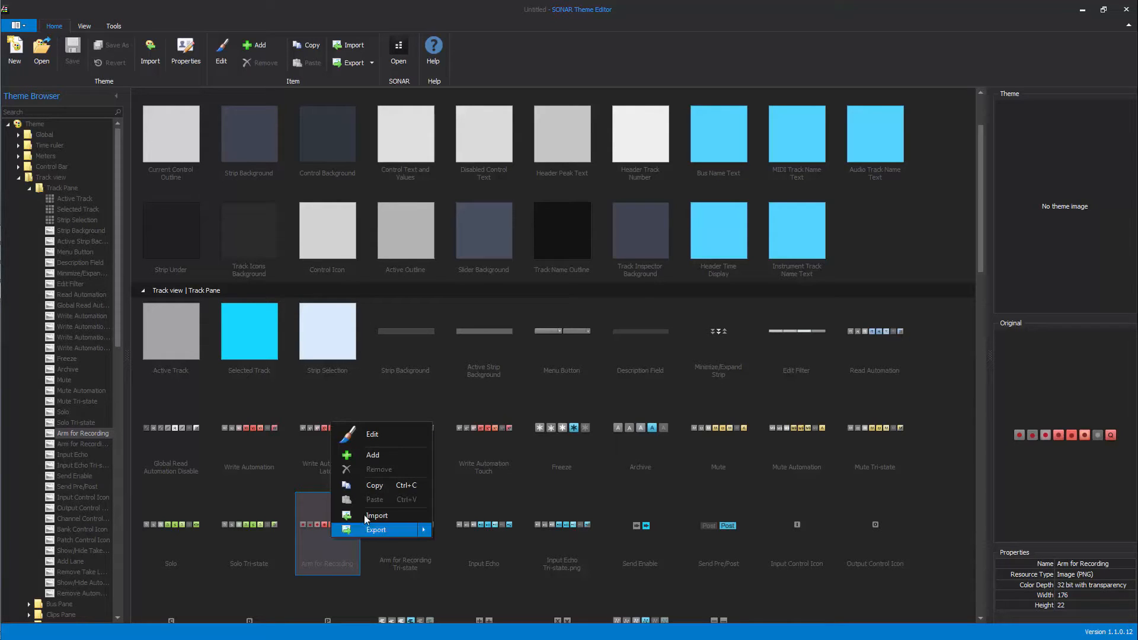
Choose Edit to open the Arm for Recording image in paint.net.
click(372, 434)
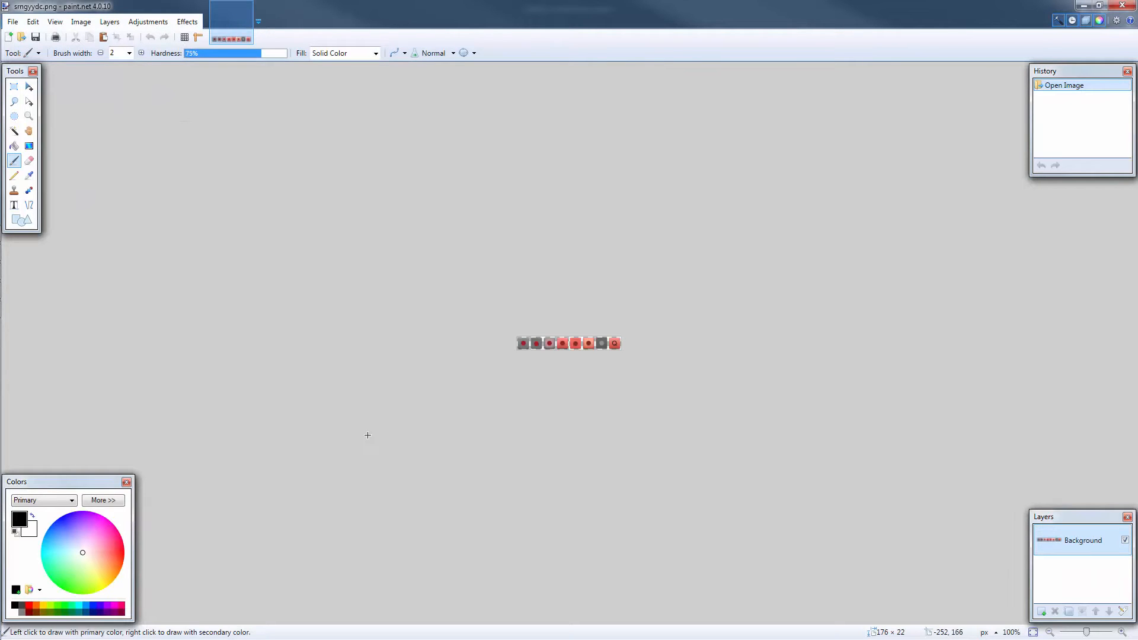
mouse_move(424, 476)
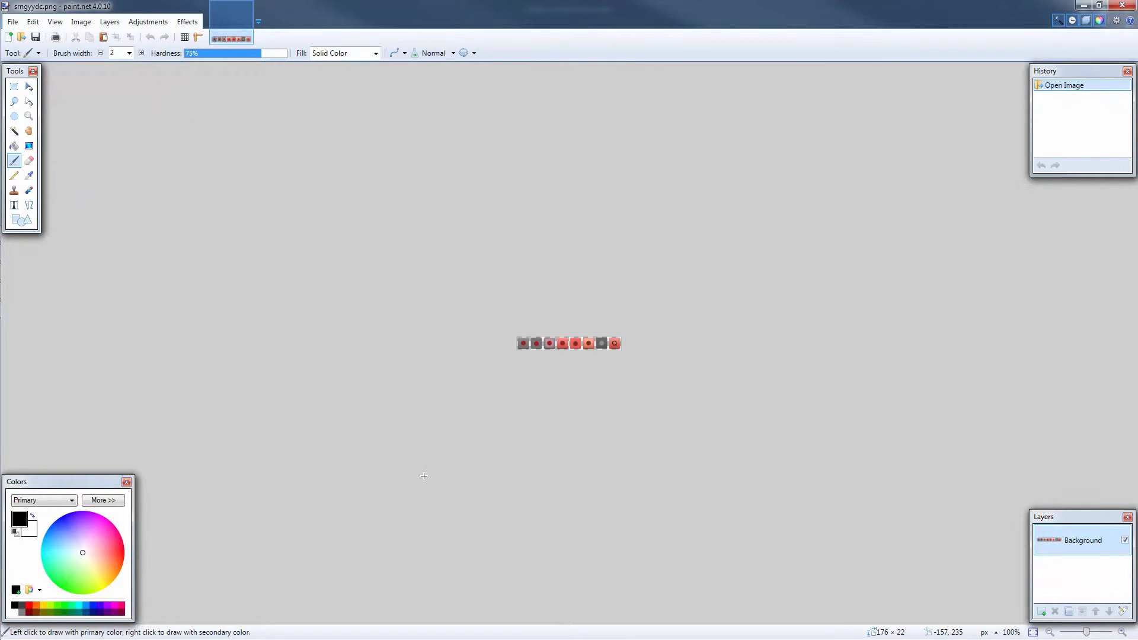
mouse_move(401, 466)
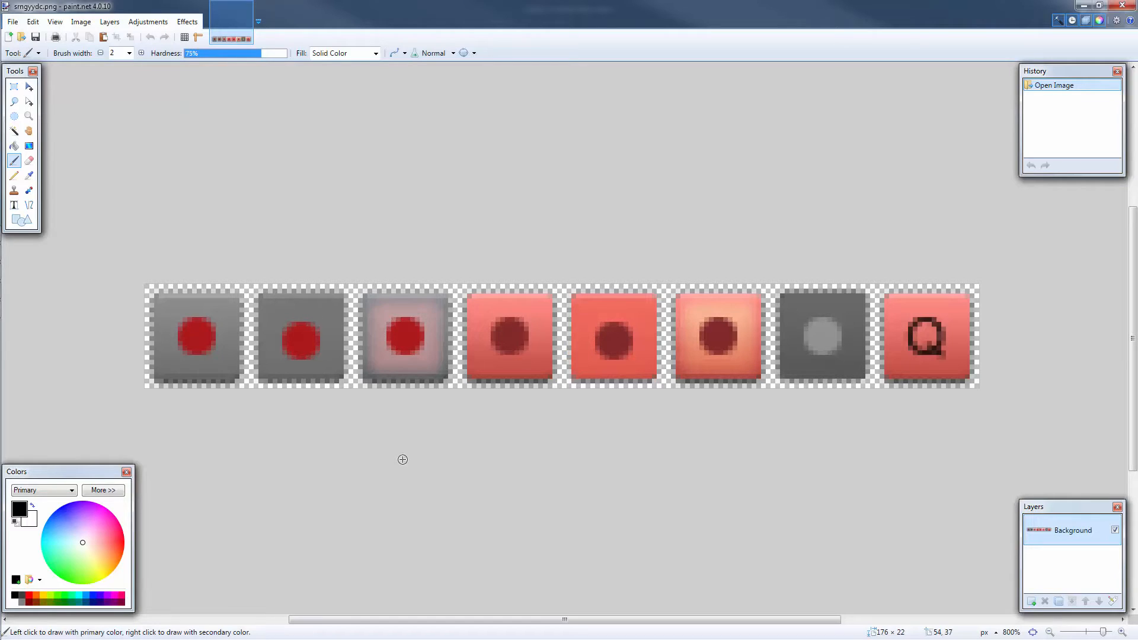
mouse_move(392, 450)
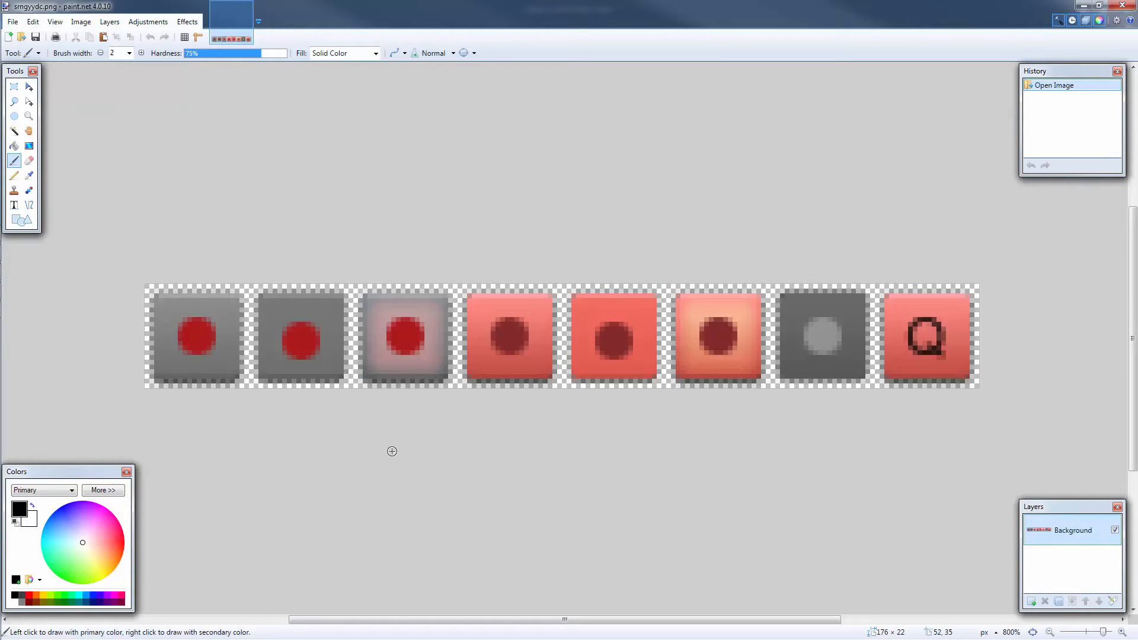
mouse_move(390, 458)
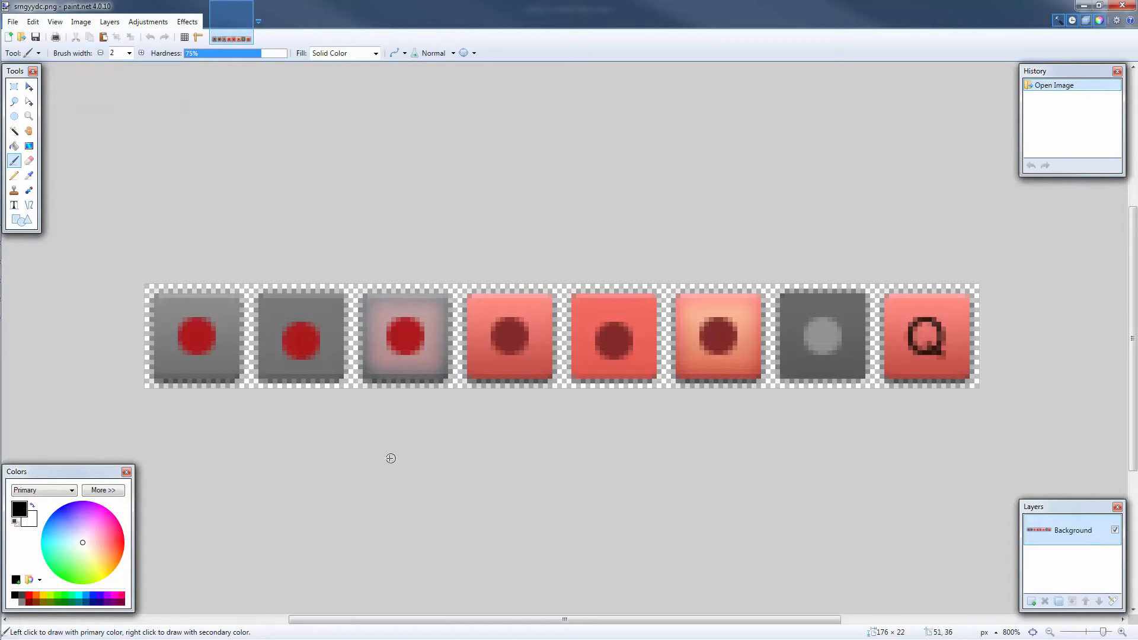
mouse_move(148, 21)
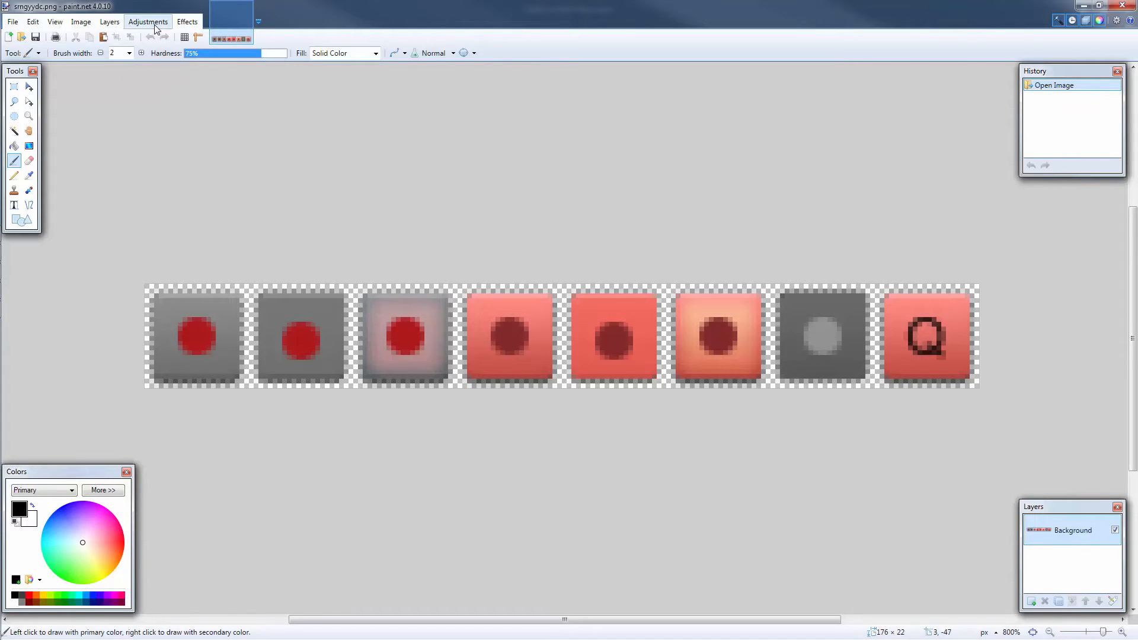
Recolour the buttons yellow with Hue 45, Saturation 106, Lightness 4, and save.
click(147, 22)
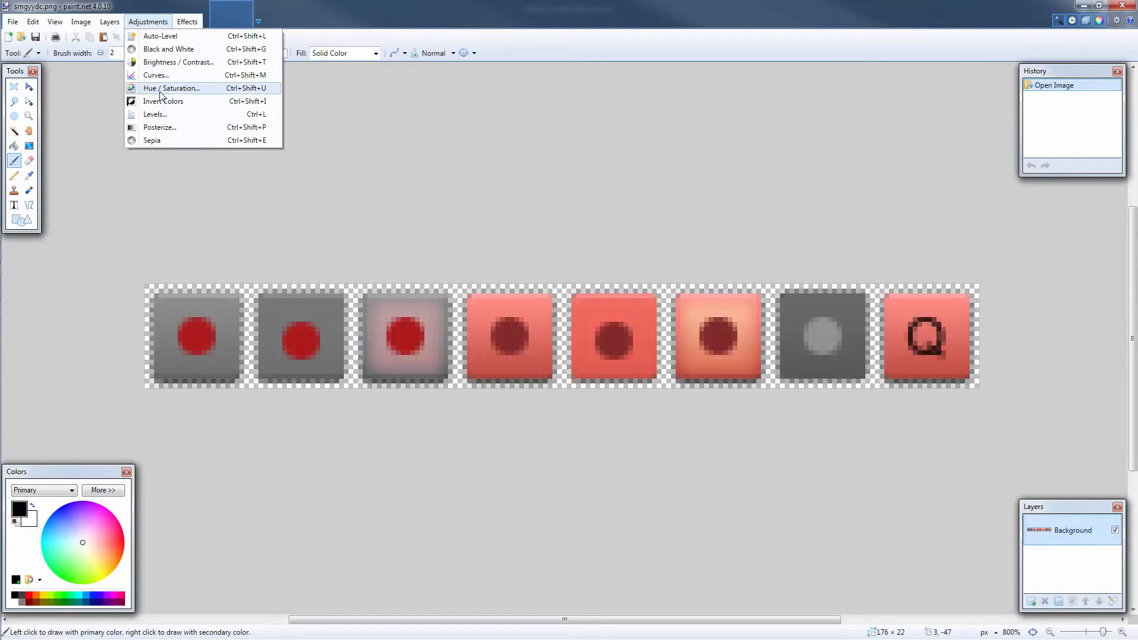
click(170, 88)
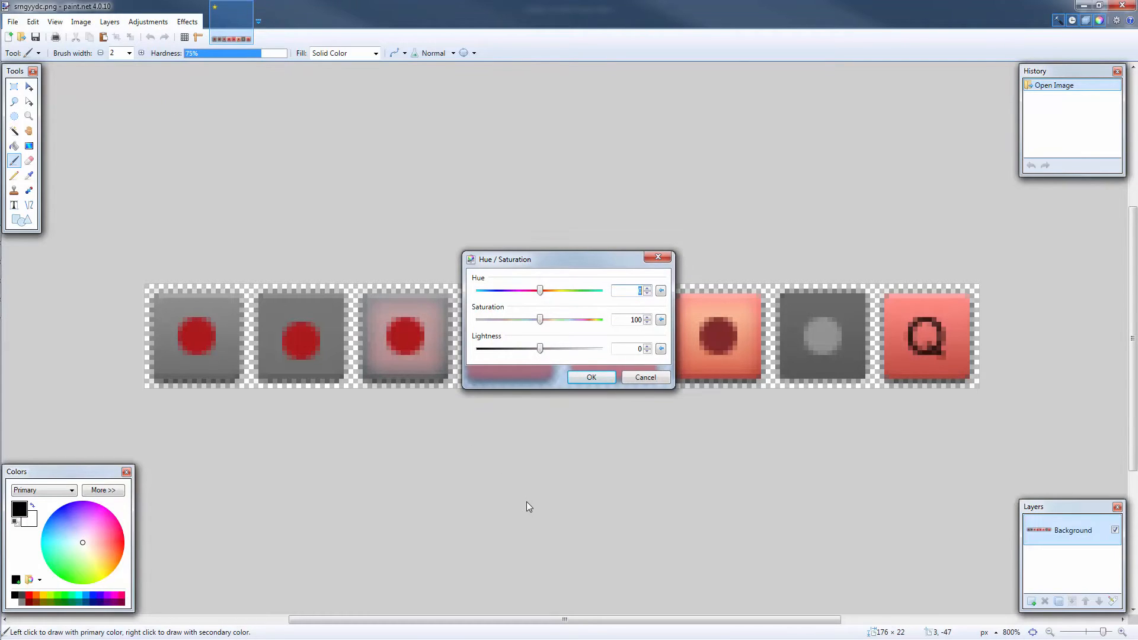
mouse_move(539, 414)
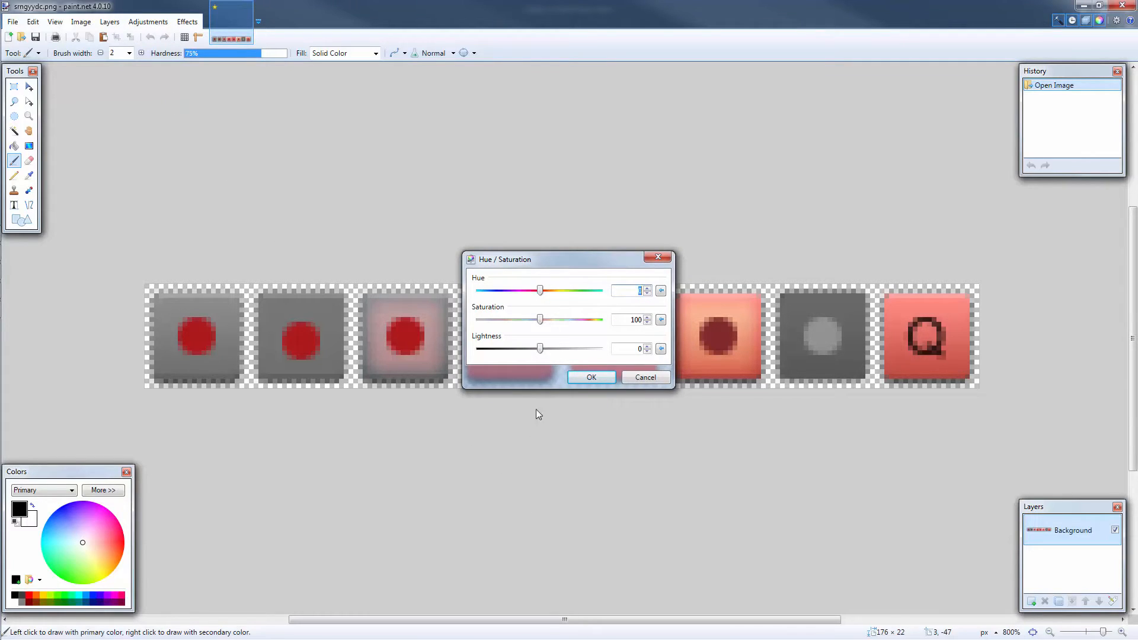
drag(540, 290, 556, 291)
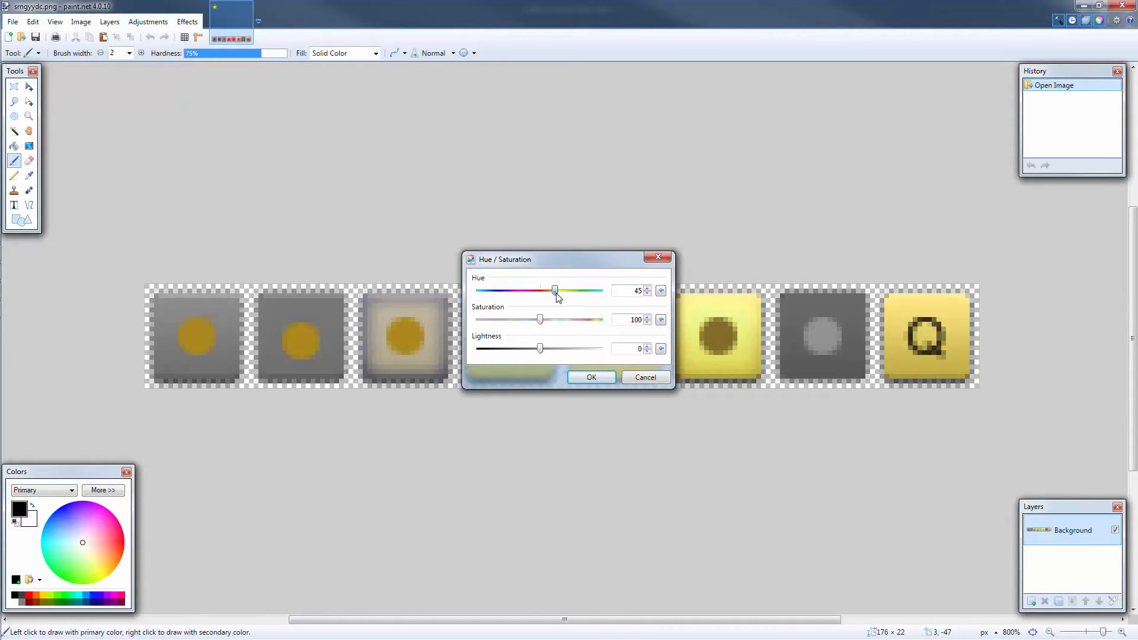
drag(541, 319, 531, 320)
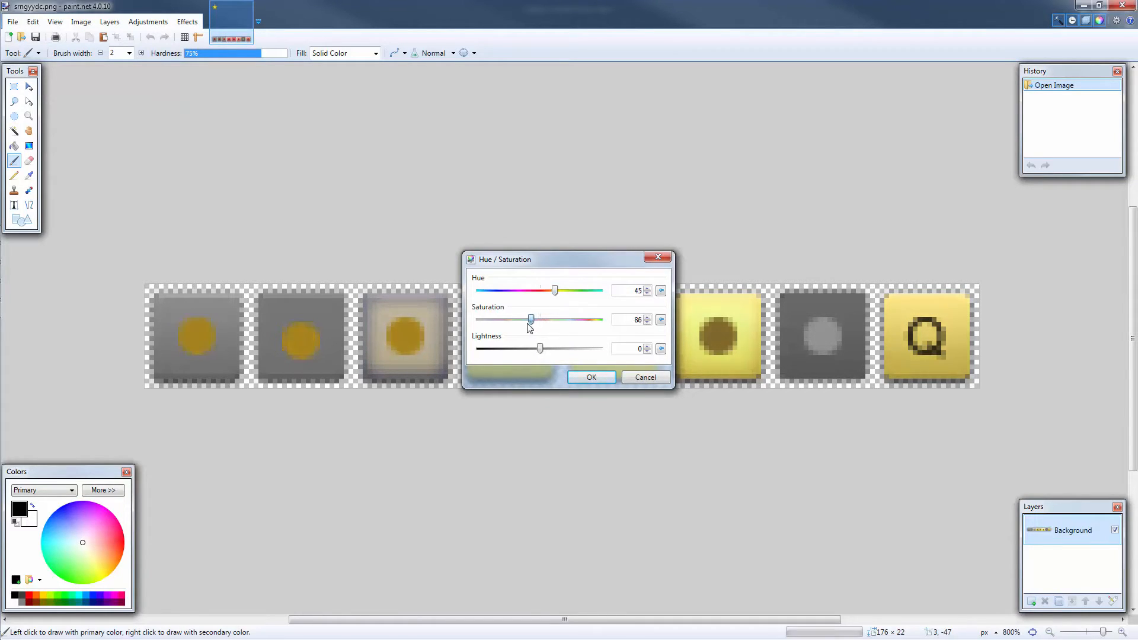
drag(530, 319, 547, 320)
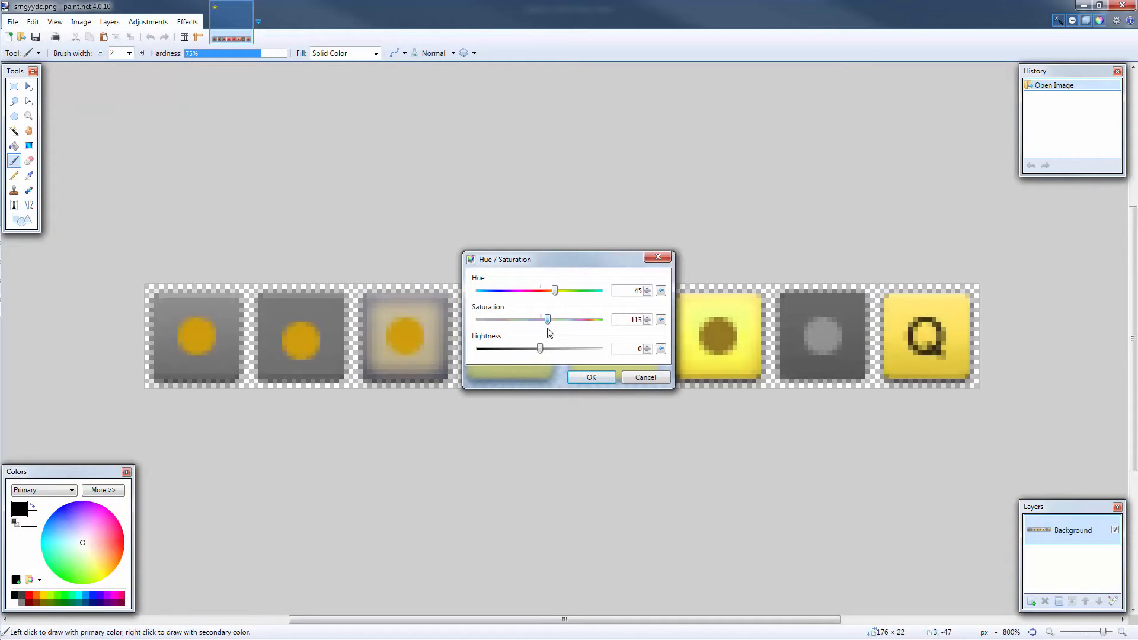
drag(547, 319, 543, 320)
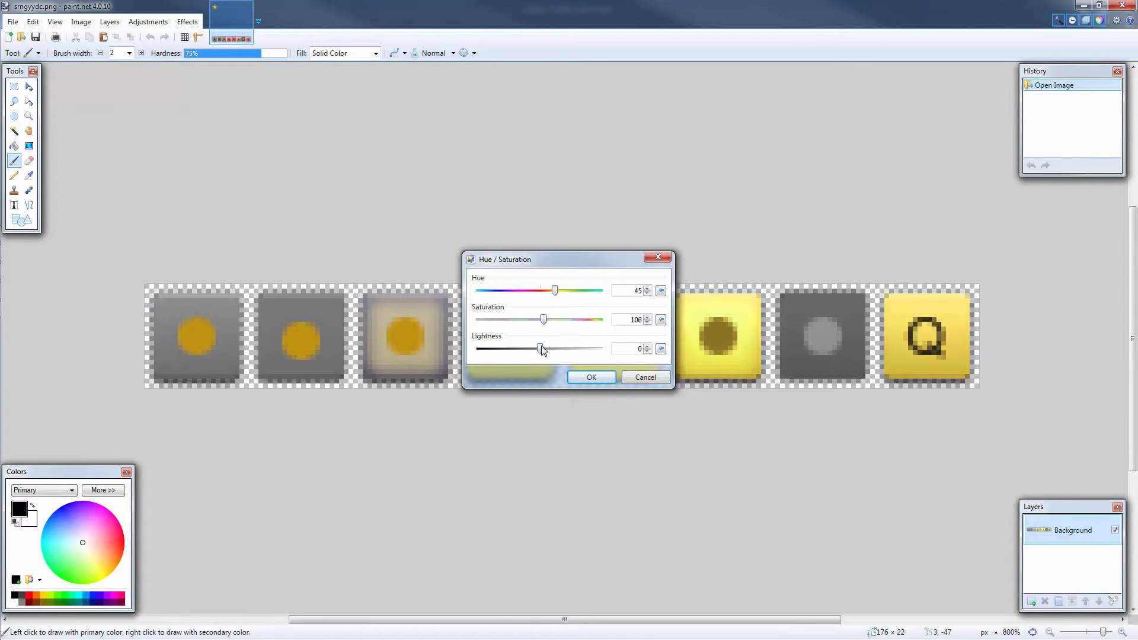
drag(540, 350, 533, 349)
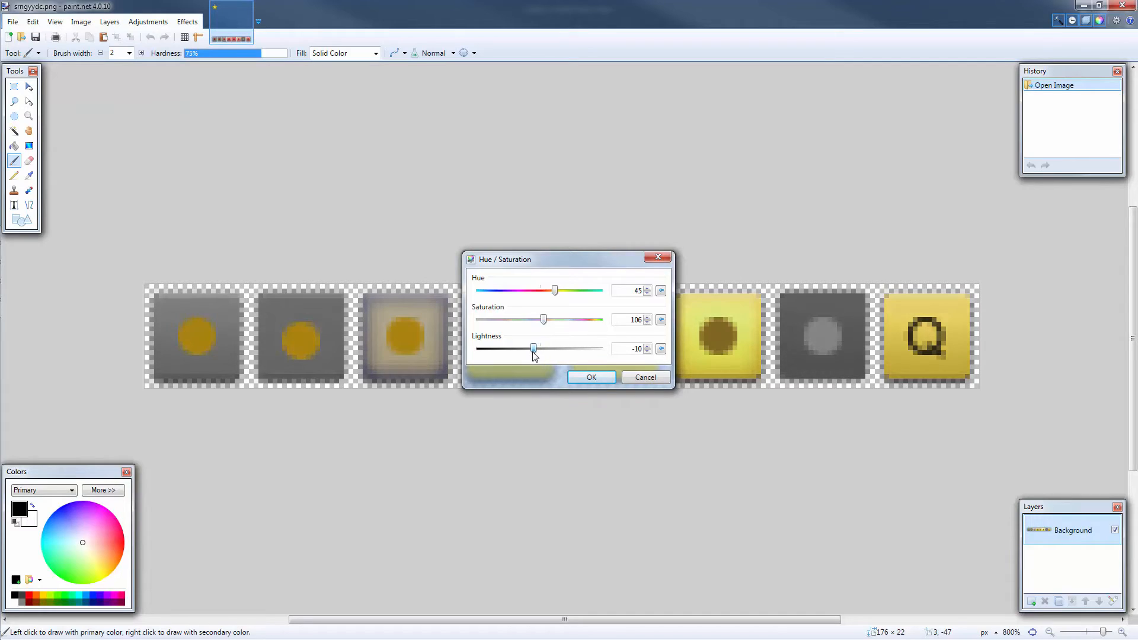
drag(534, 350, 542, 349)
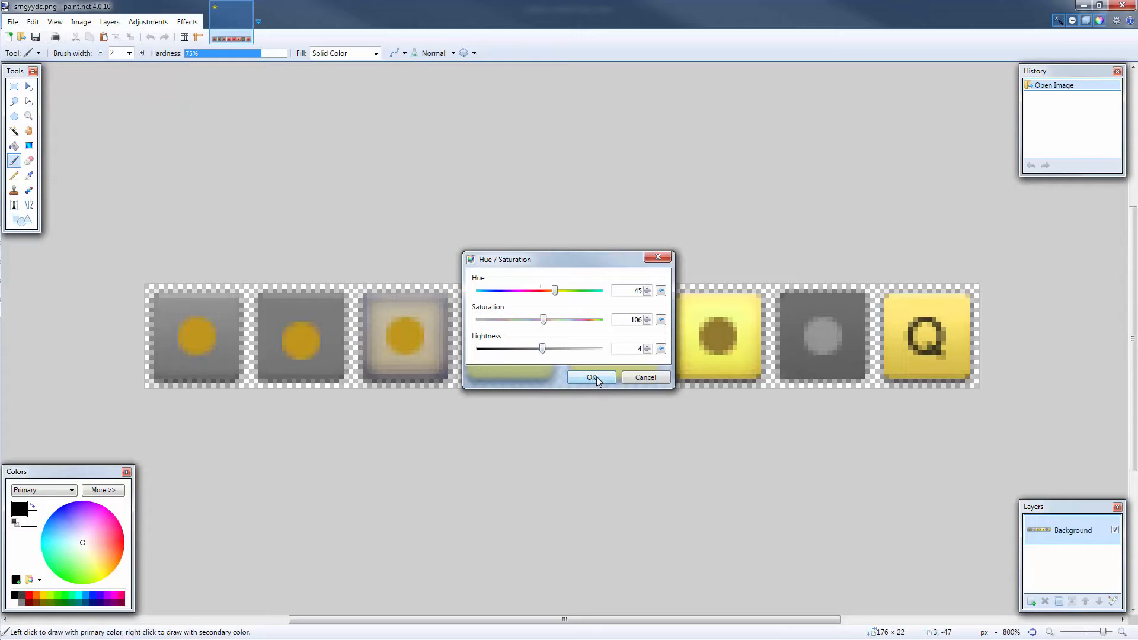
click(591, 377)
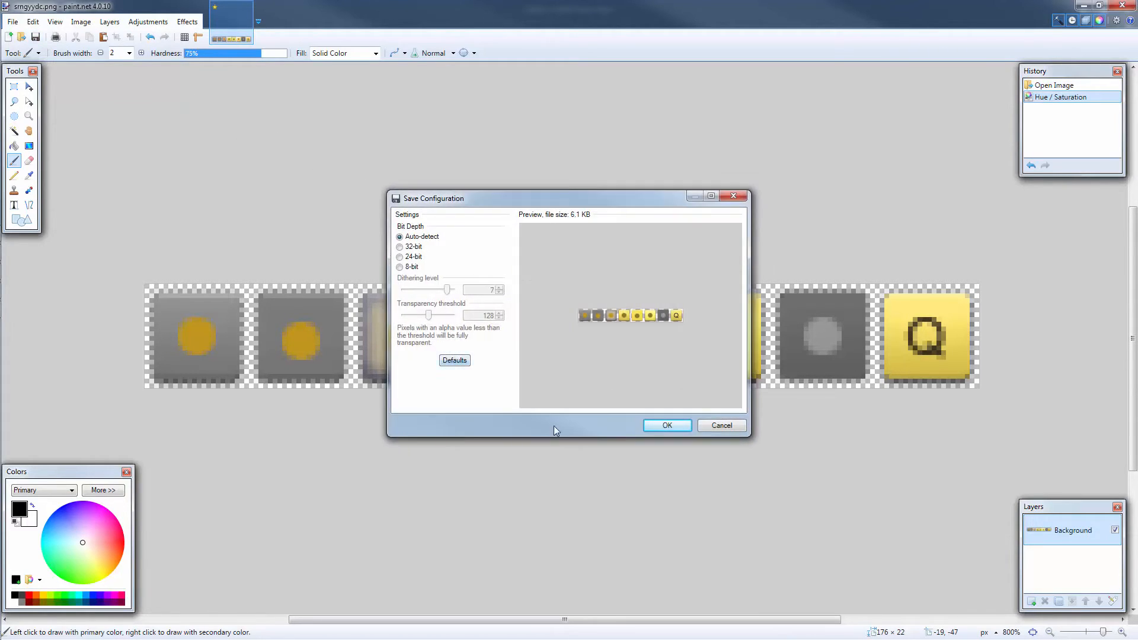
click(666, 426)
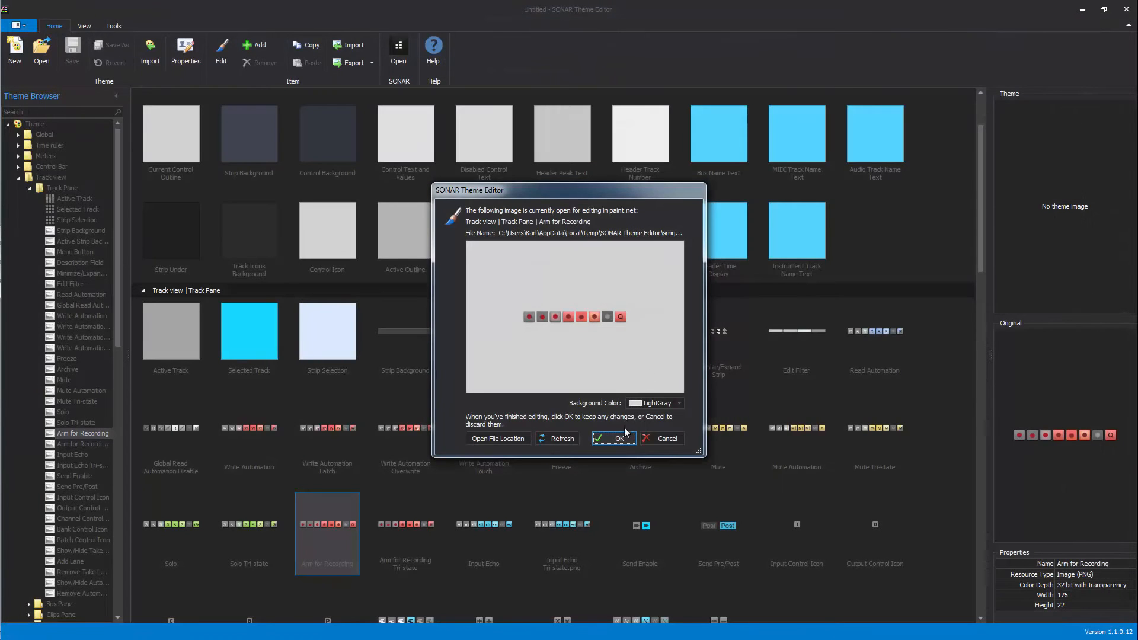
mouse_move(613, 438)
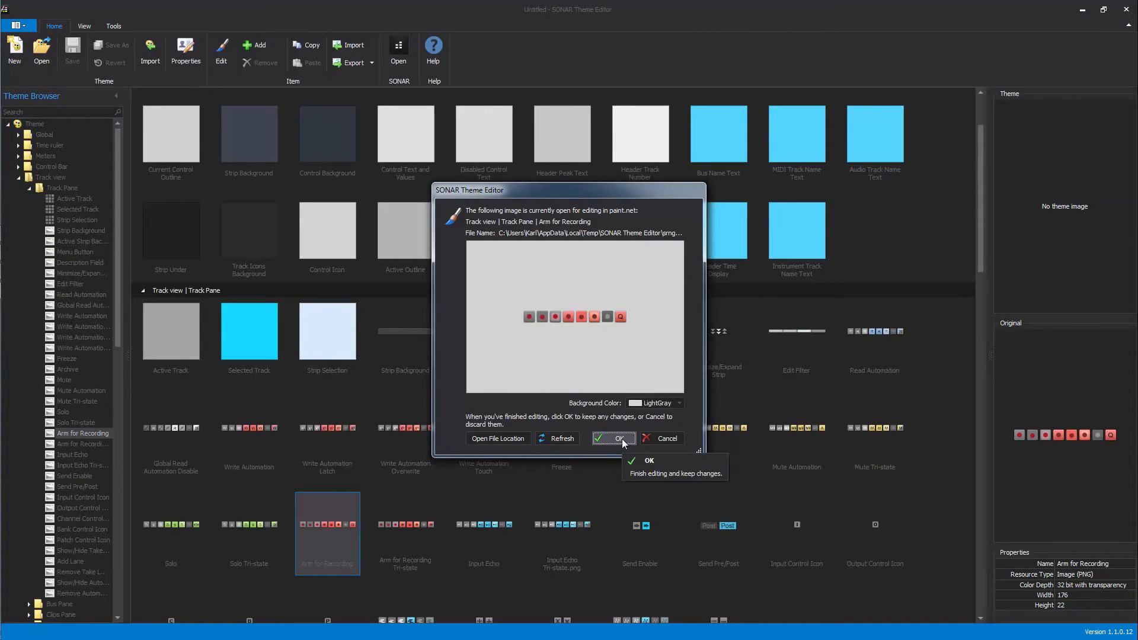
Confirm the edit prompt to keep the gold Arm for Recording image.
click(611, 438)
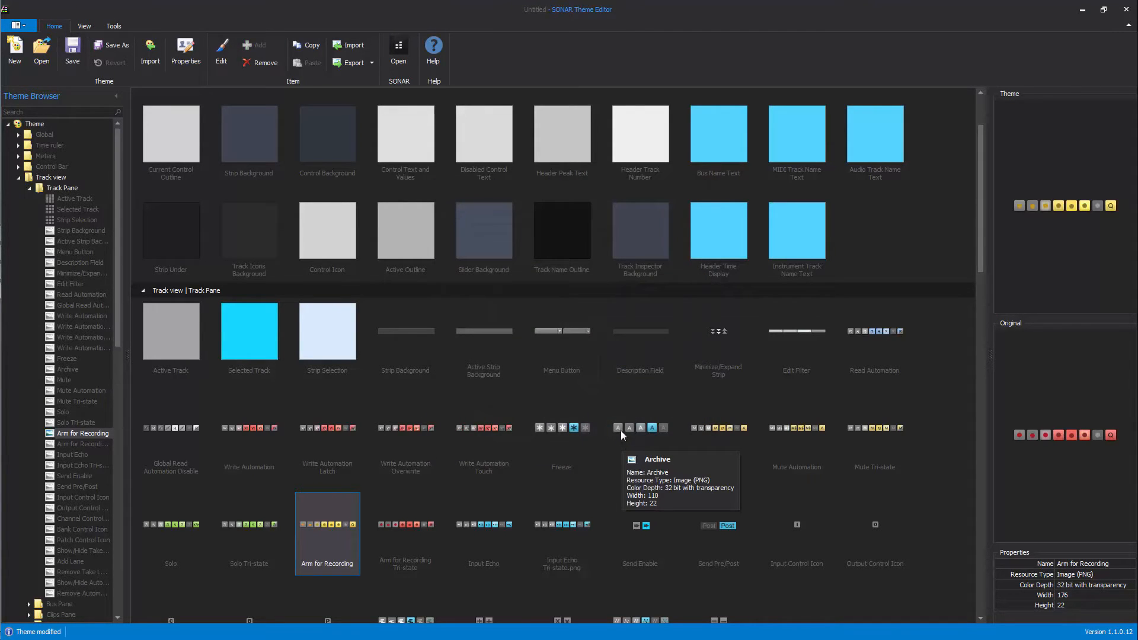
mouse_move(561, 427)
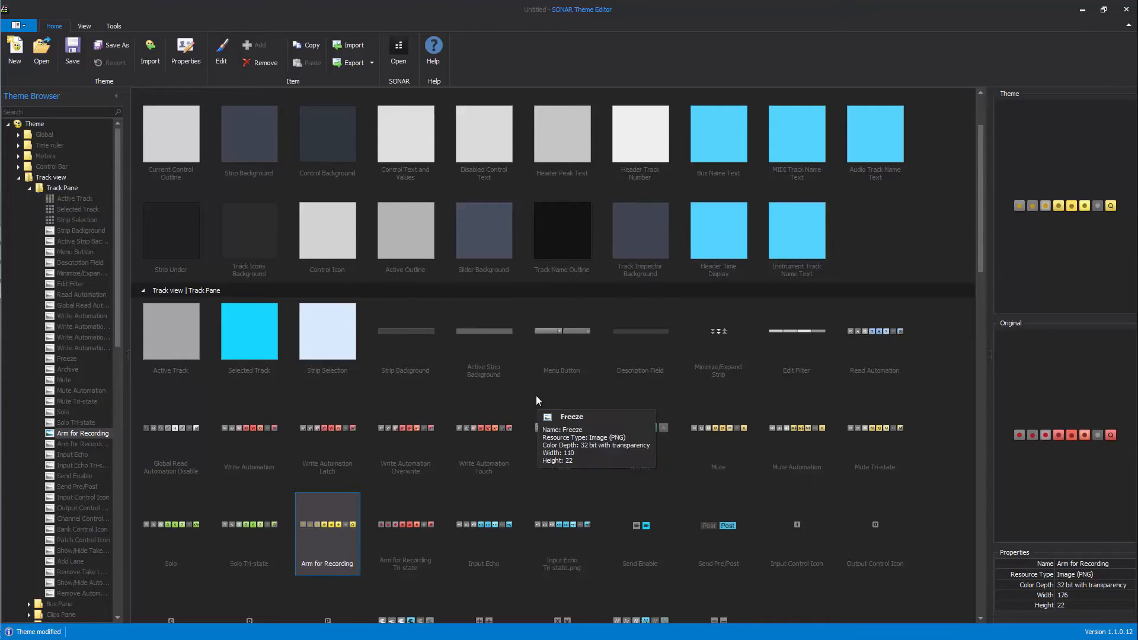
mouse_move(529, 395)
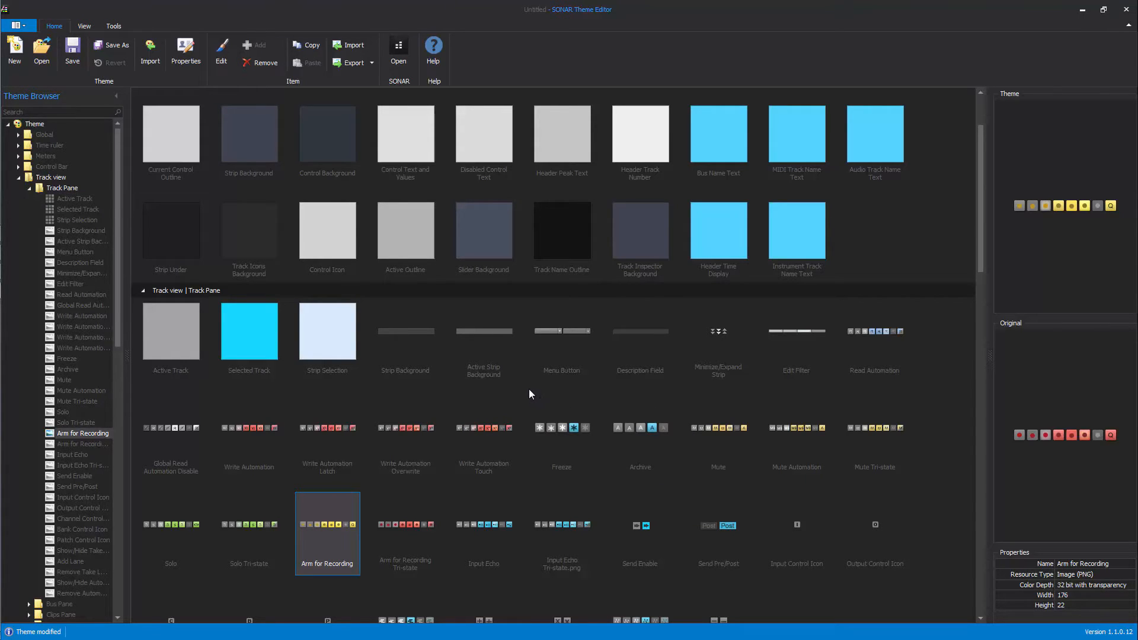
mouse_move(82, 326)
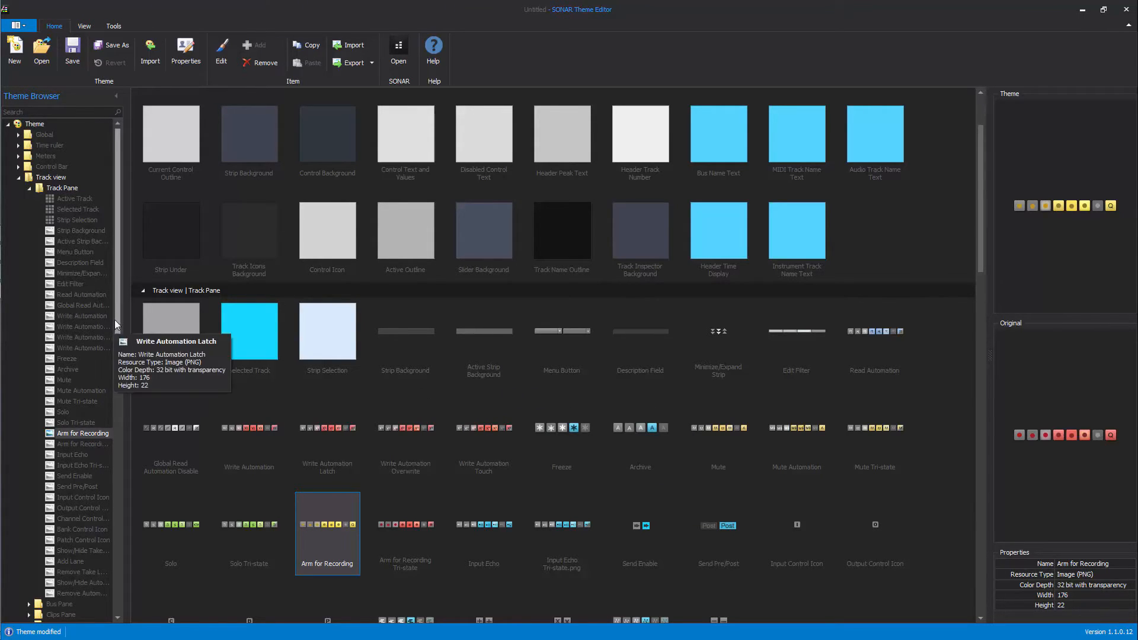
scroll(down, 3)
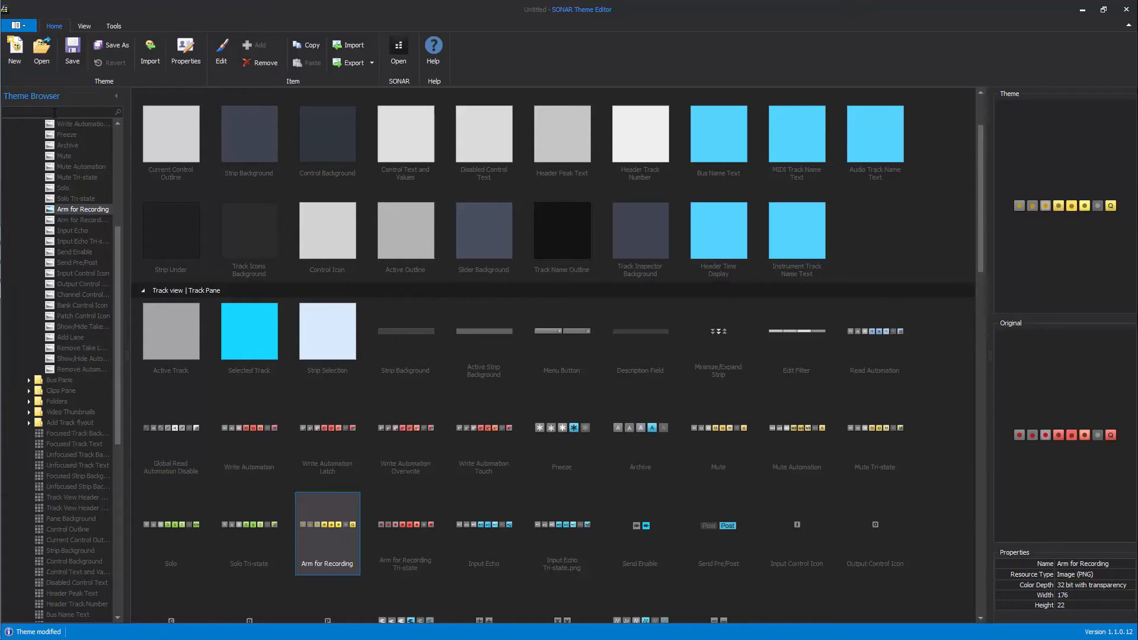
Copy the yellow Arm for Recording image and paste it onto Arm for Recording Tri-state.
text(Arm)
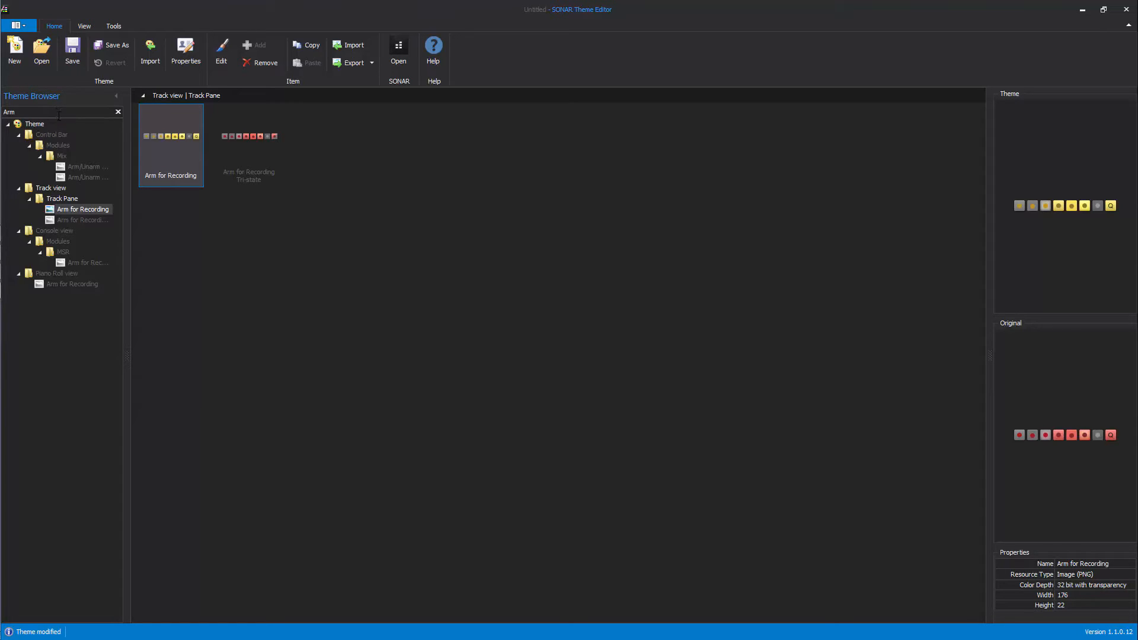
mouse_move(178, 161)
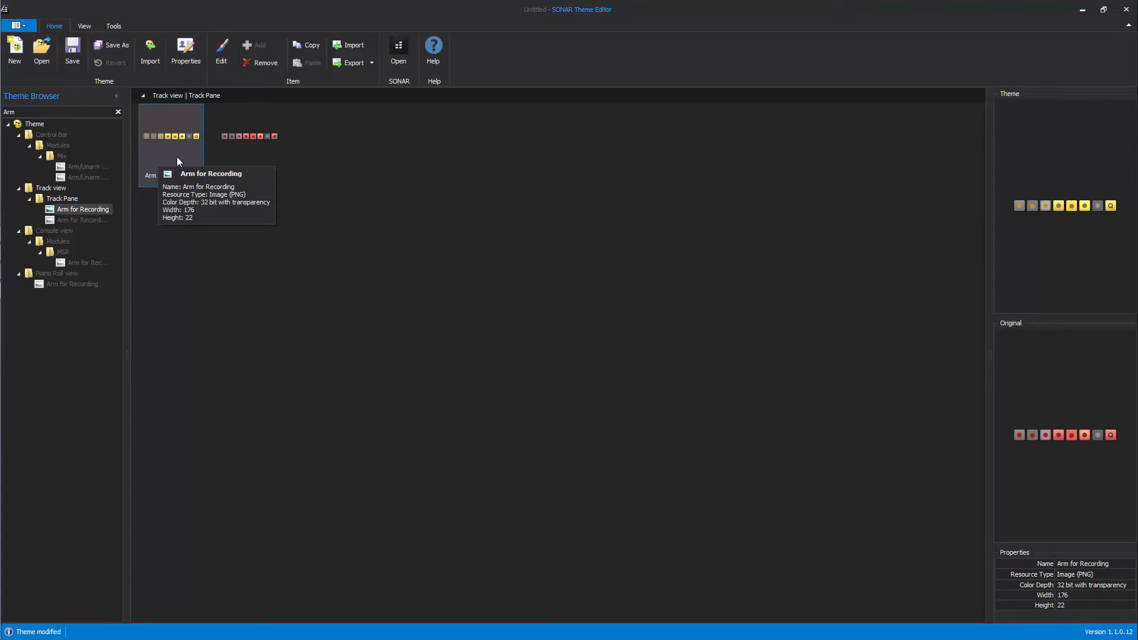
right_click(177, 160)
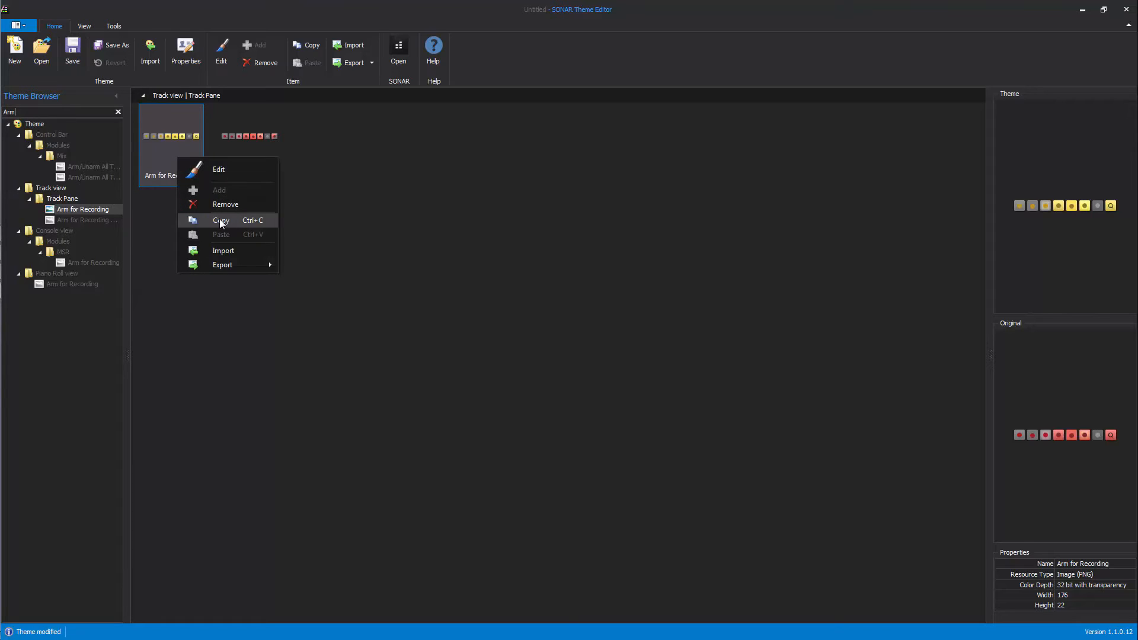
click(220, 219)
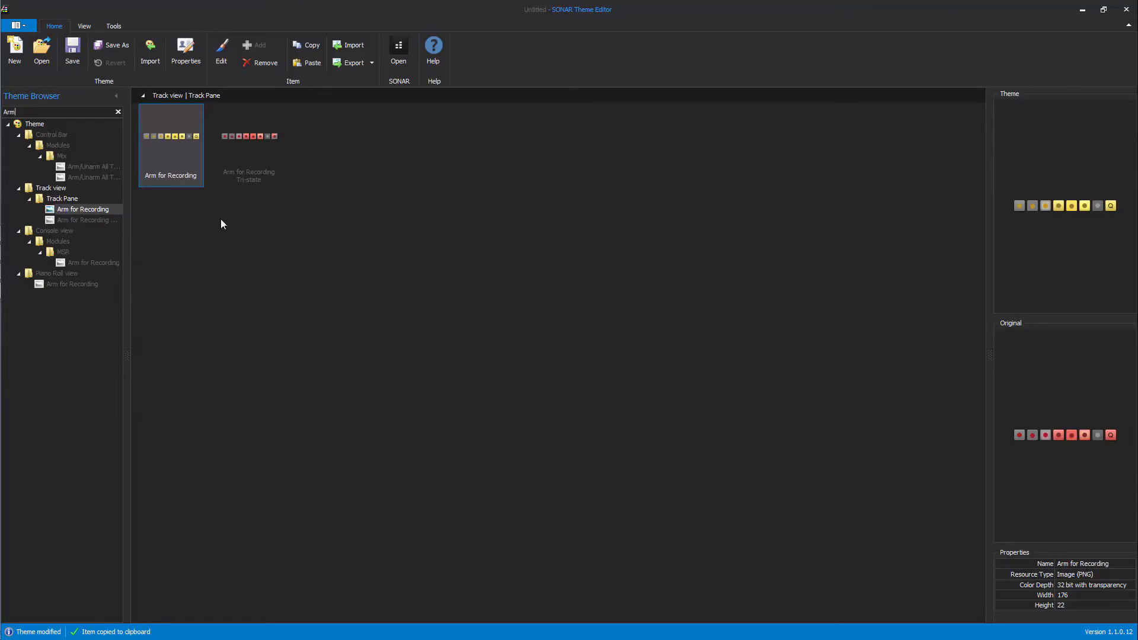
mouse_move(252, 162)
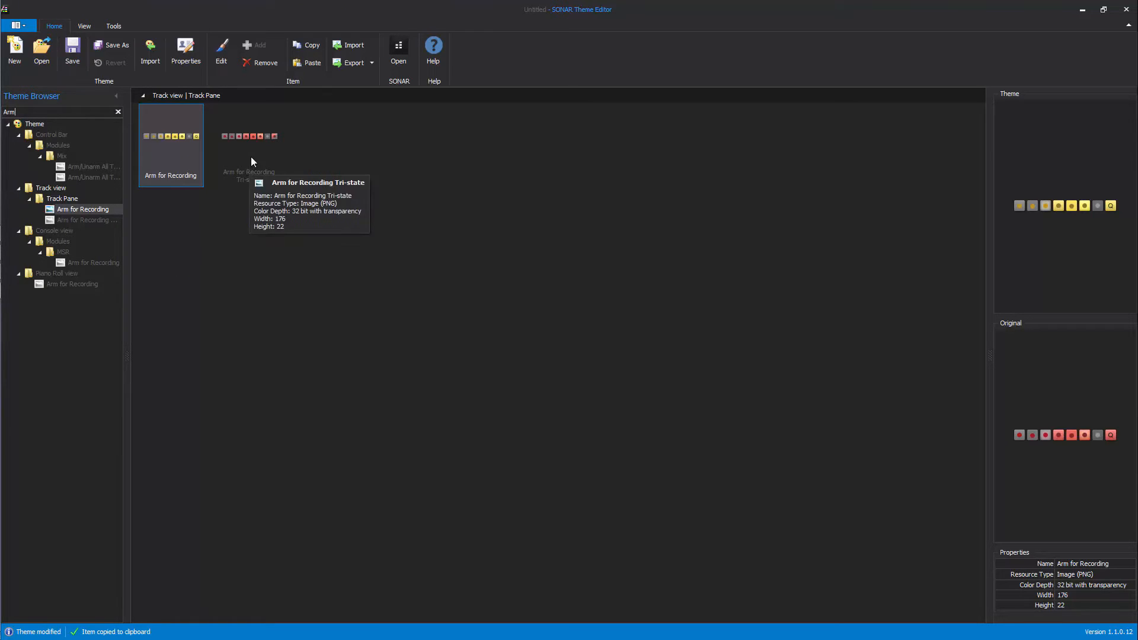
click(249, 135)
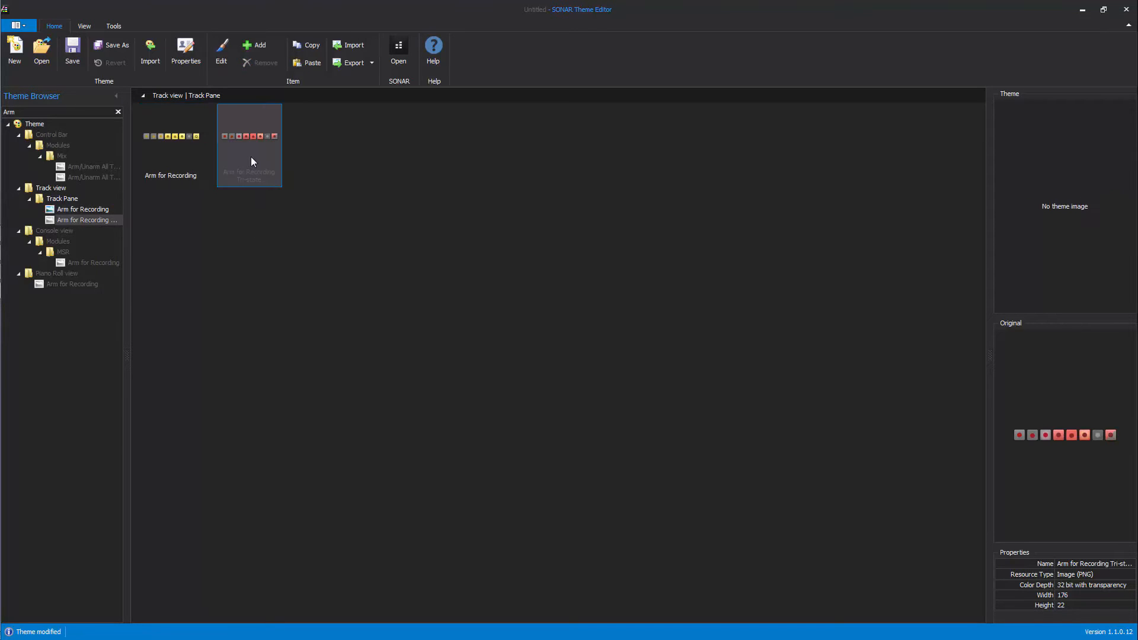
right_click(249, 145)
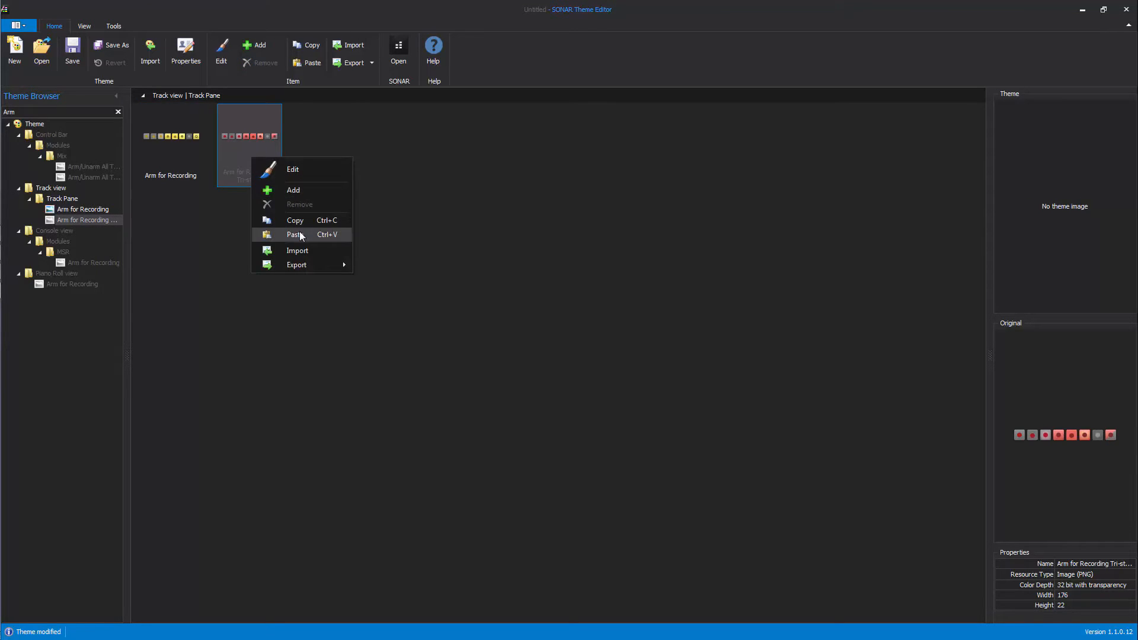
click(294, 235)
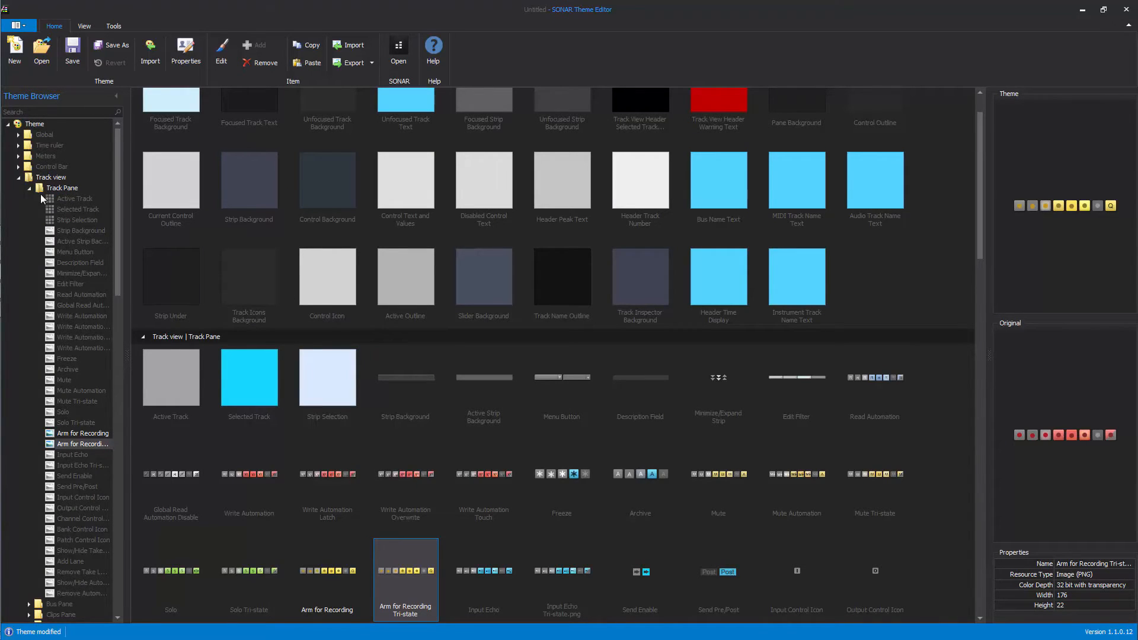
Collapse Track view, expand Step Sequencer, and select its Knob image.
click(19, 177)
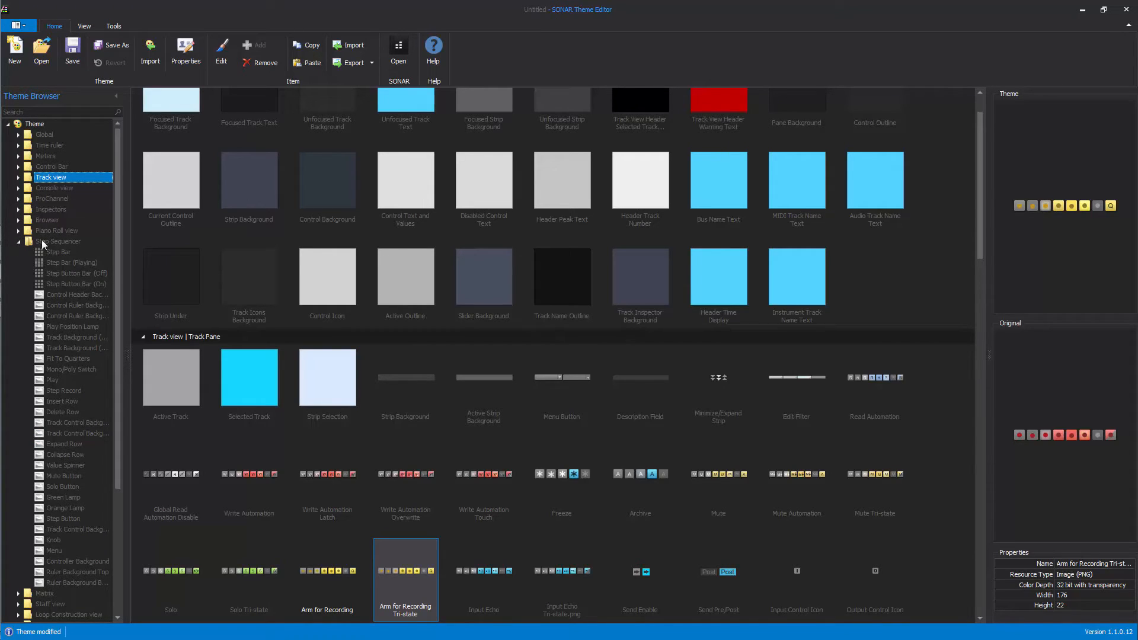
click(59, 241)
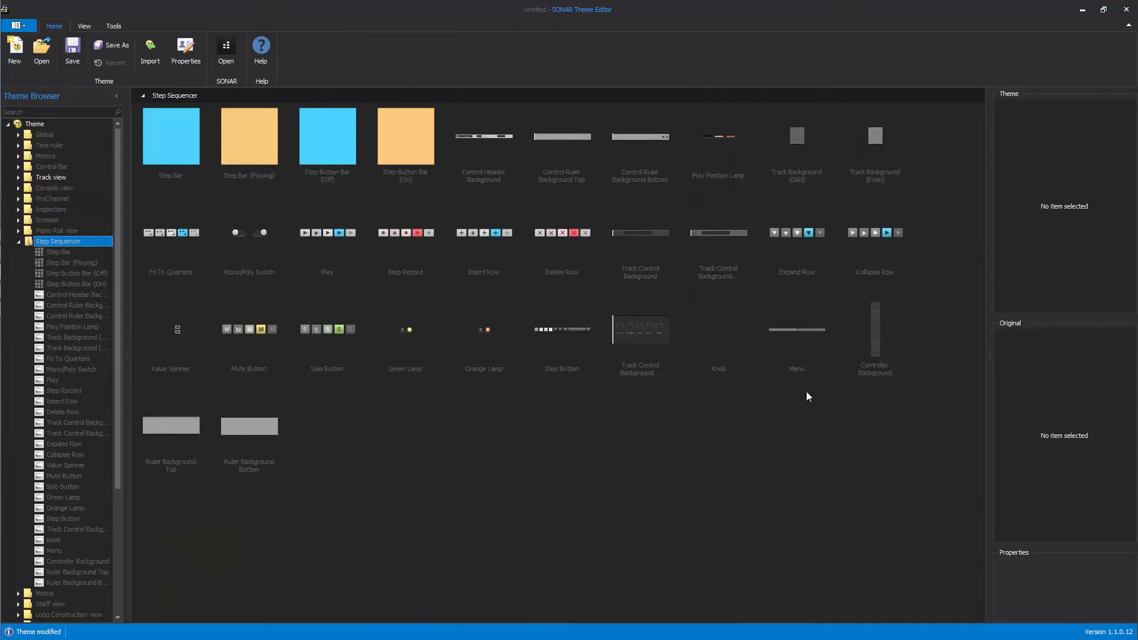
click(717, 339)
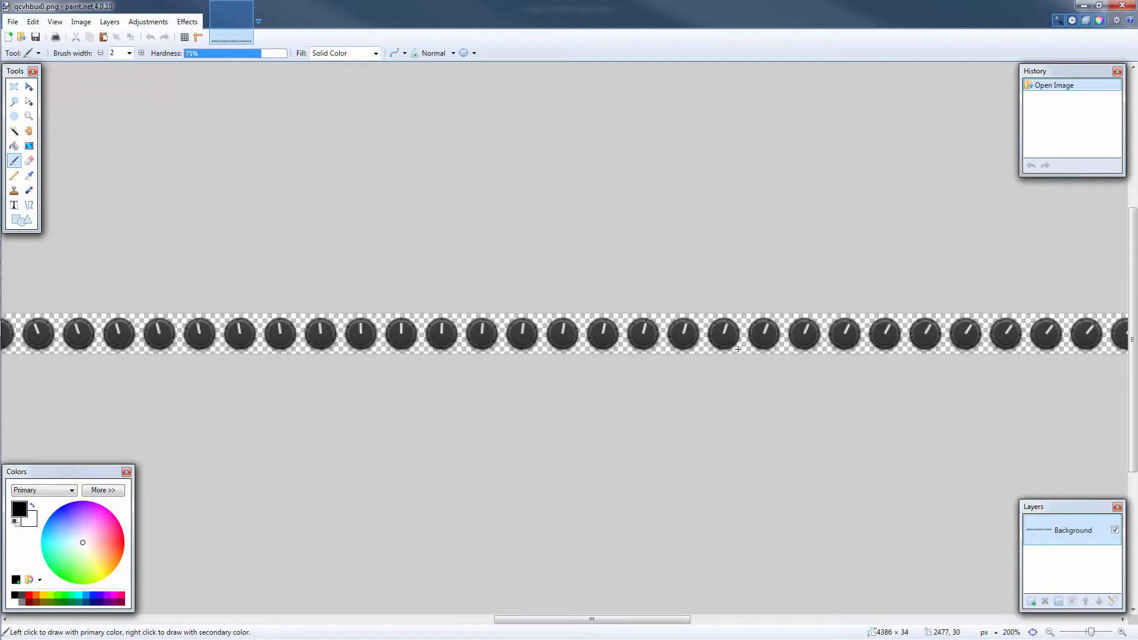
mouse_move(723, 349)
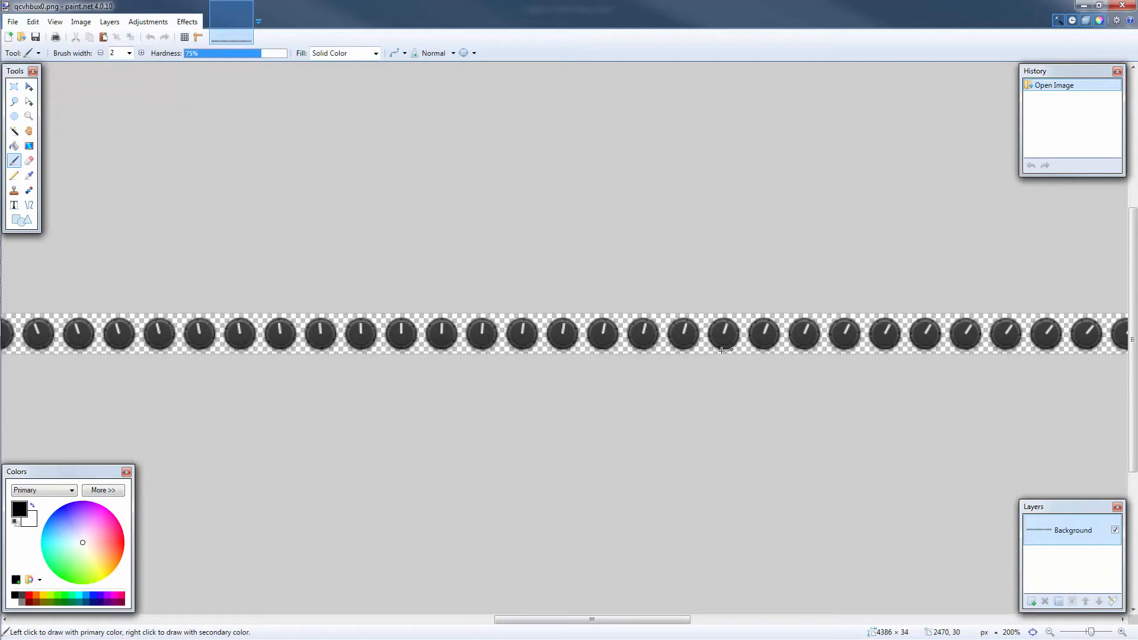
mouse_move(193, 528)
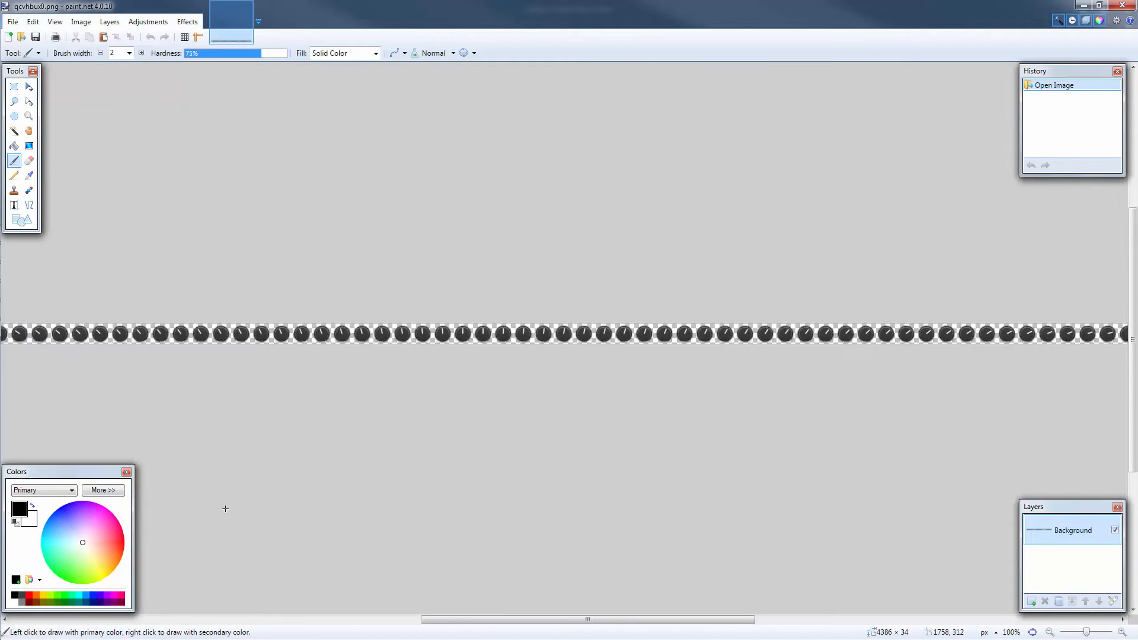
mouse_move(272, 516)
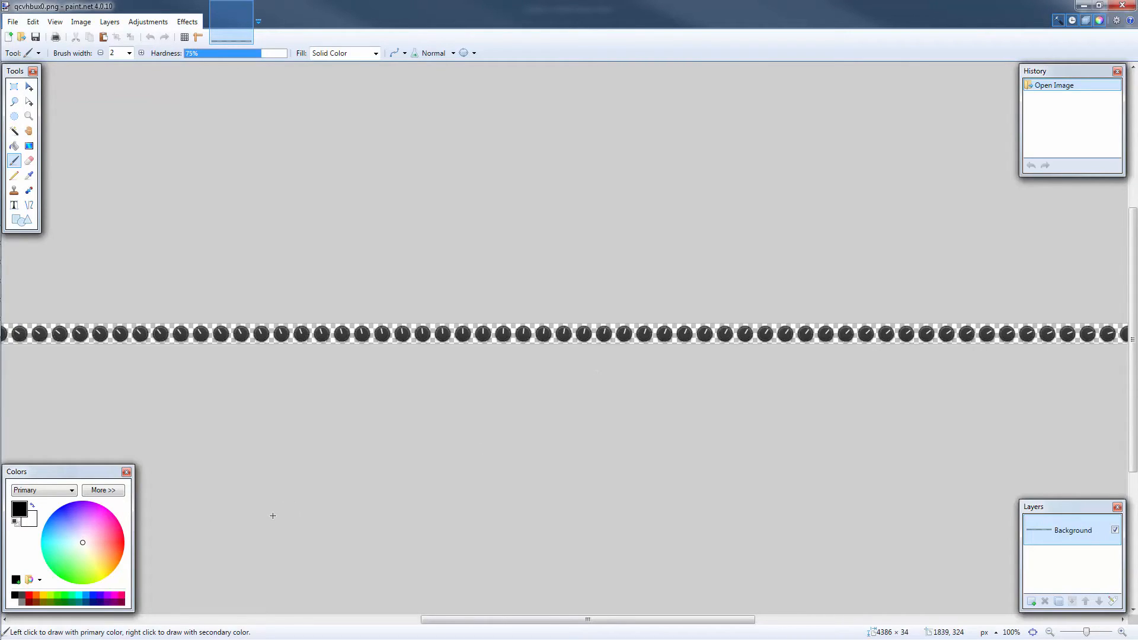
mouse_move(93, 543)
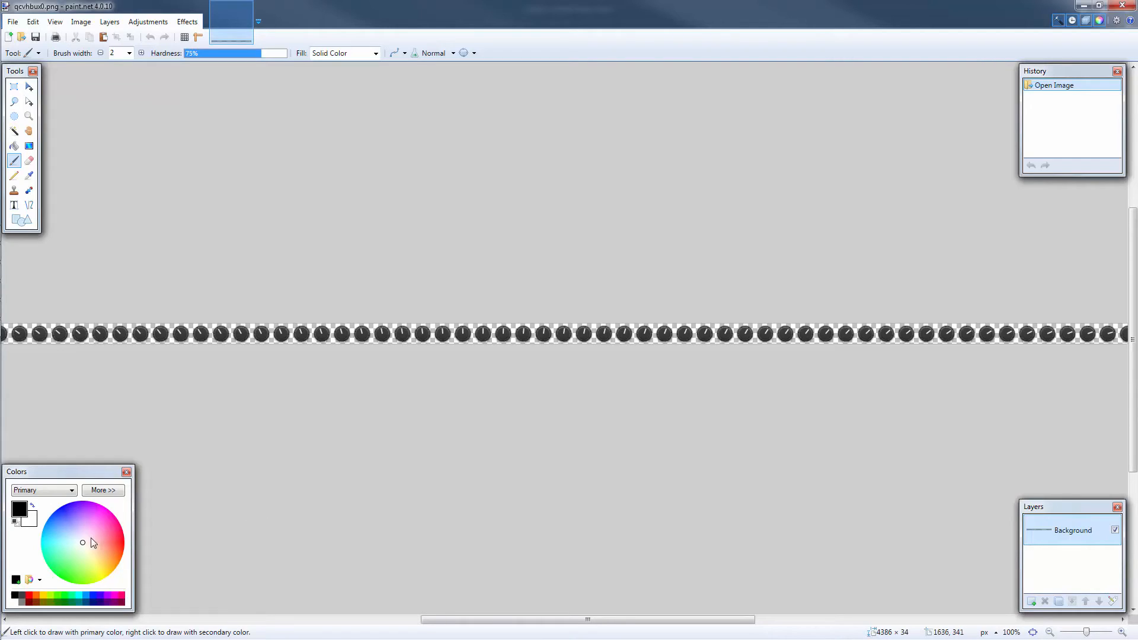
Pick red on the colour wheel as the primary colour.
click(114, 543)
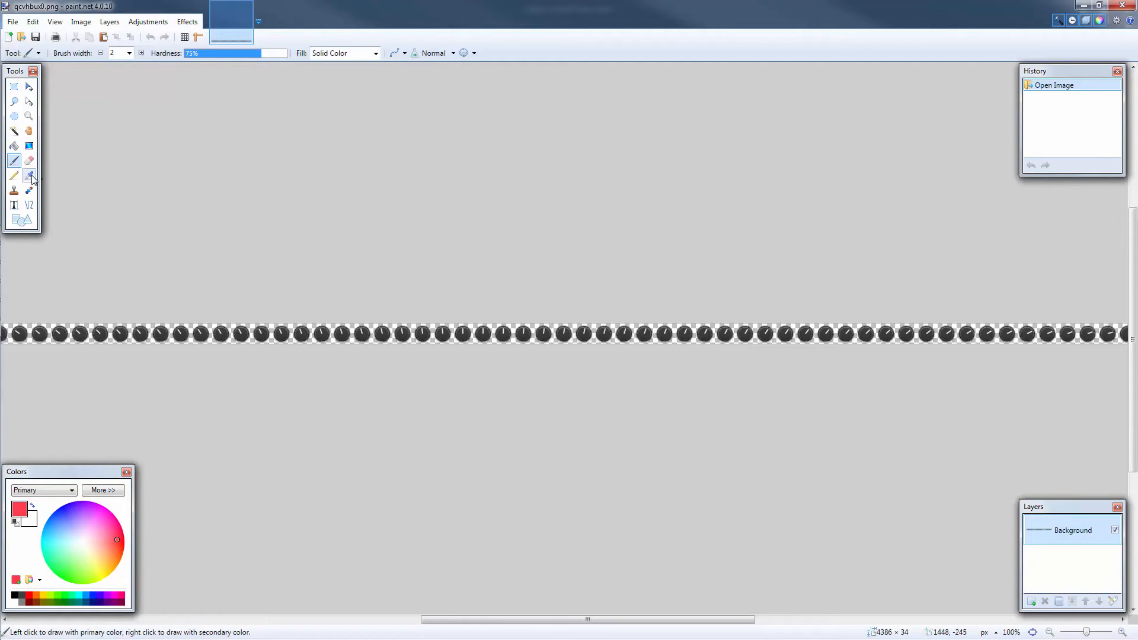
Select the Recolor tool with brush width 80 and hardness 50%.
click(29, 175)
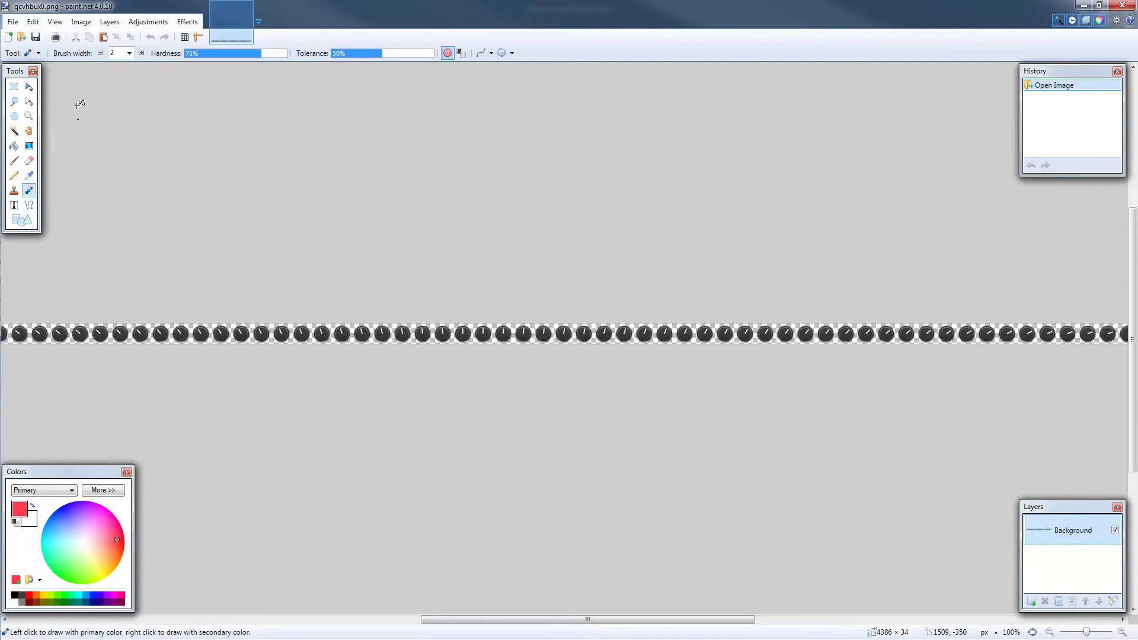
click(130, 53)
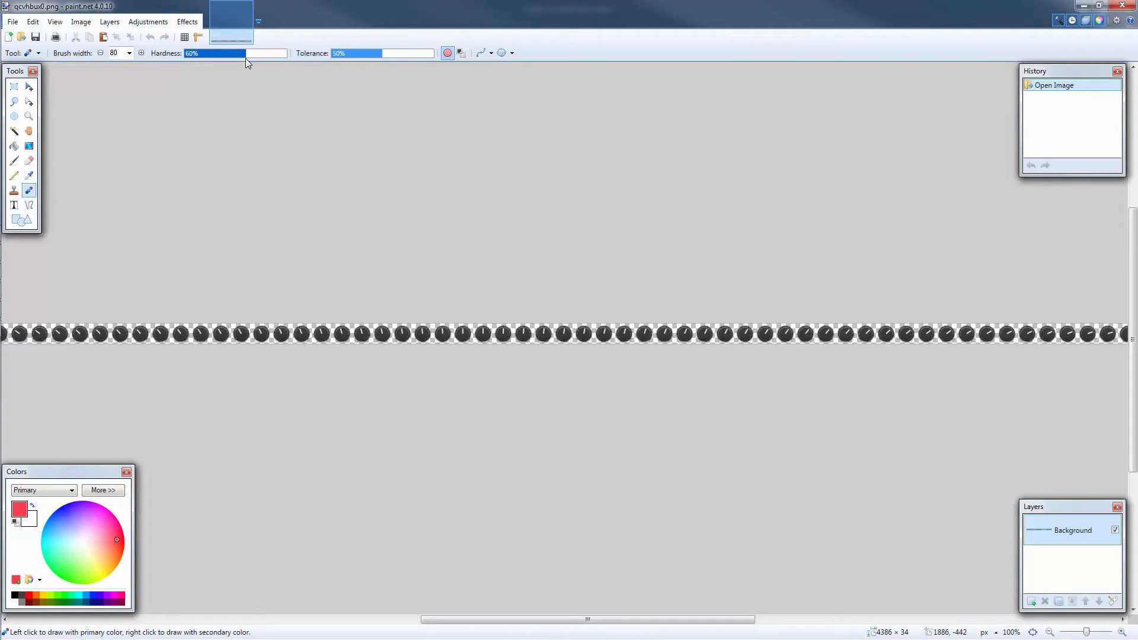
drag(247, 58, 240, 58)
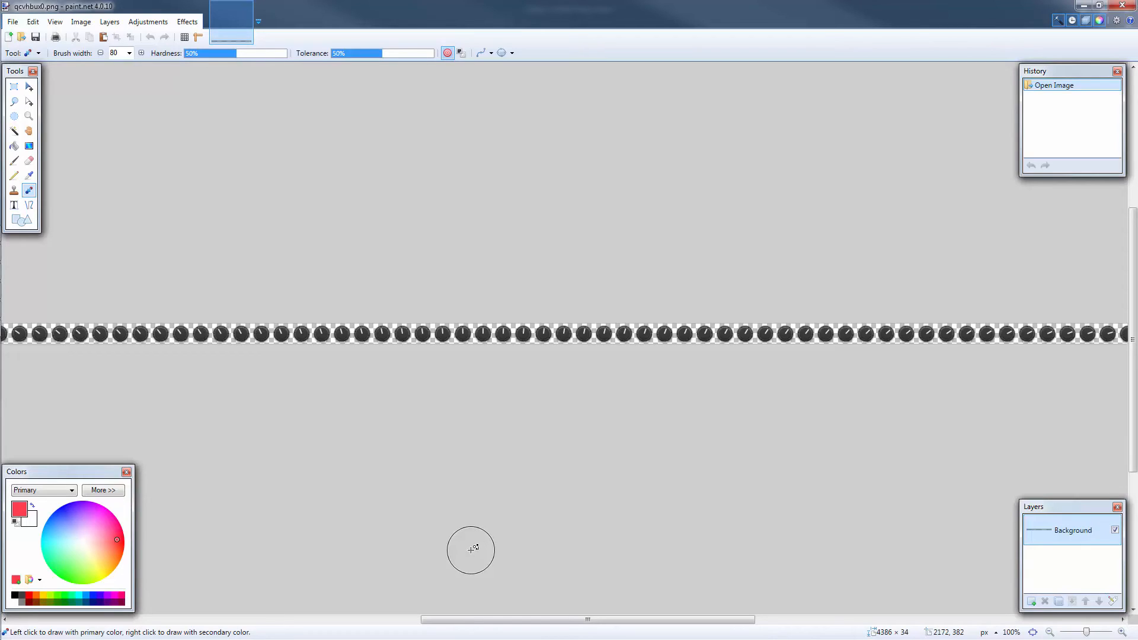
mouse_move(471, 537)
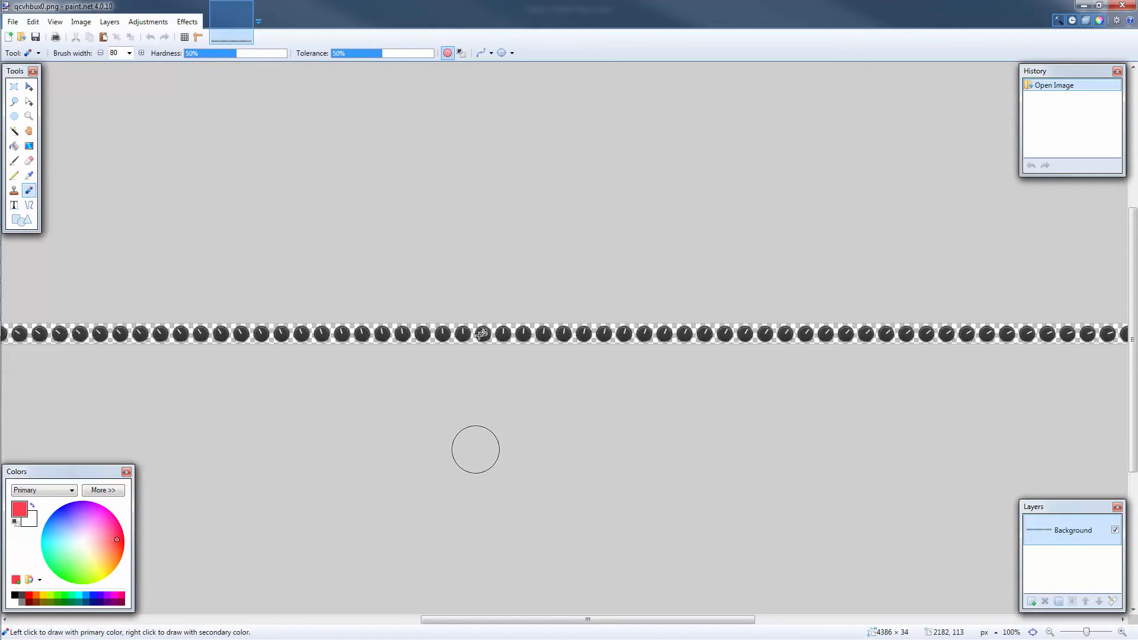
mouse_move(450, 75)
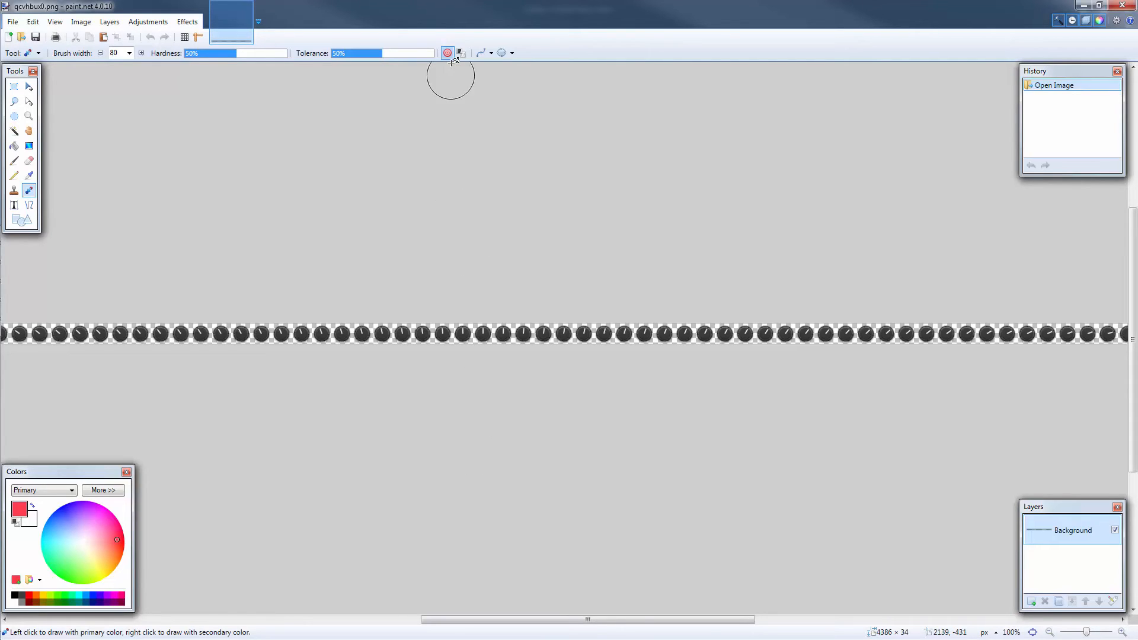
mouse_move(448, 52)
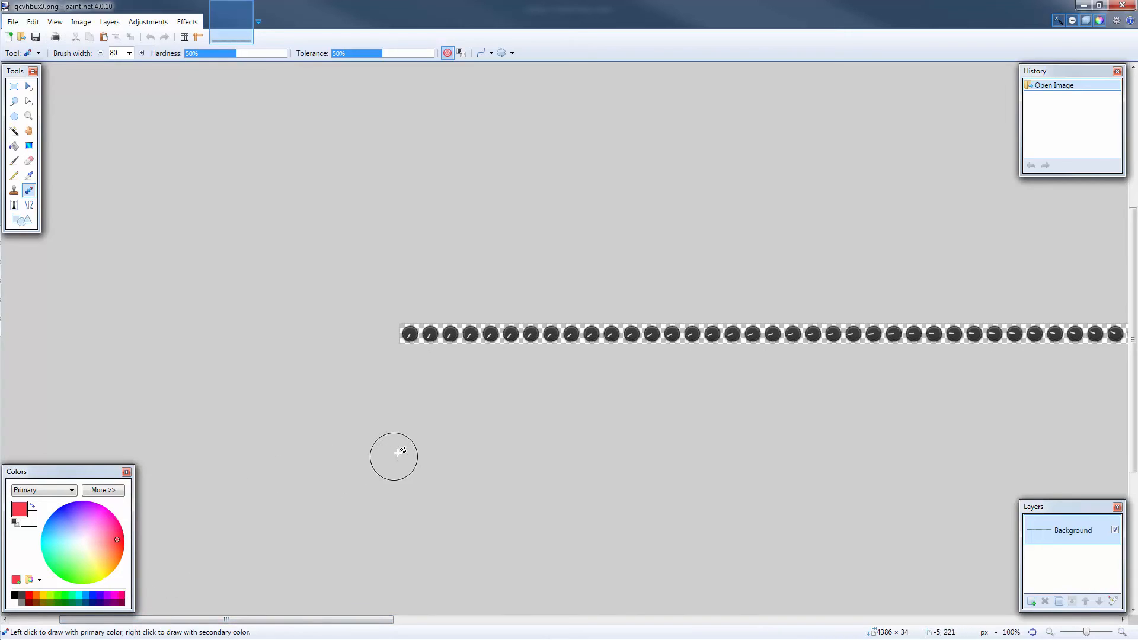
mouse_move(390, 450)
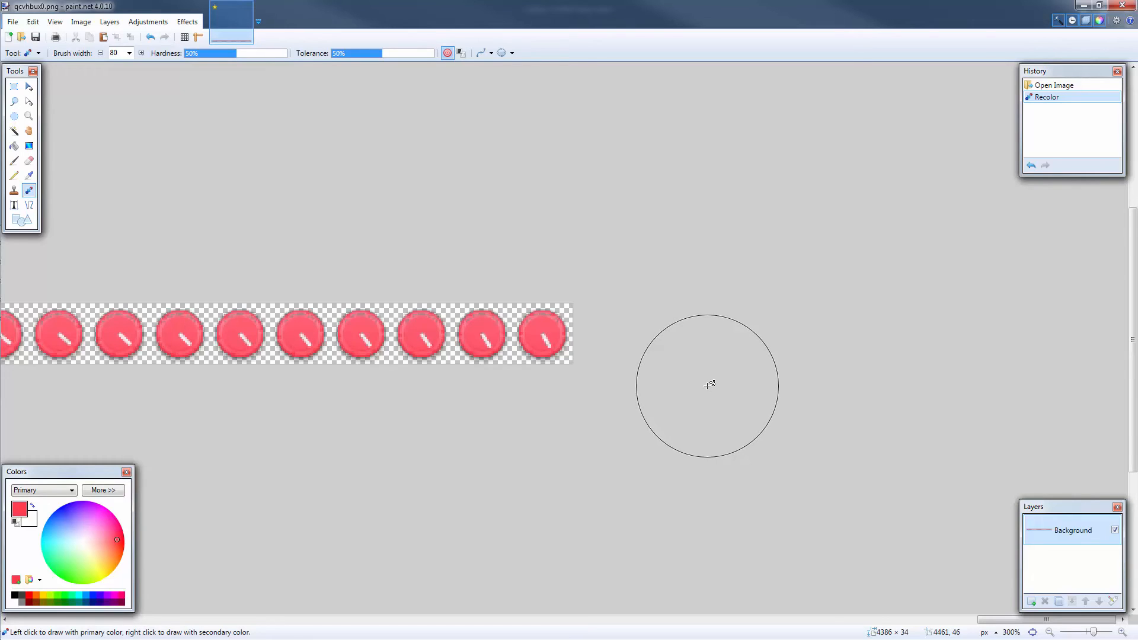
mouse_move(127, 93)
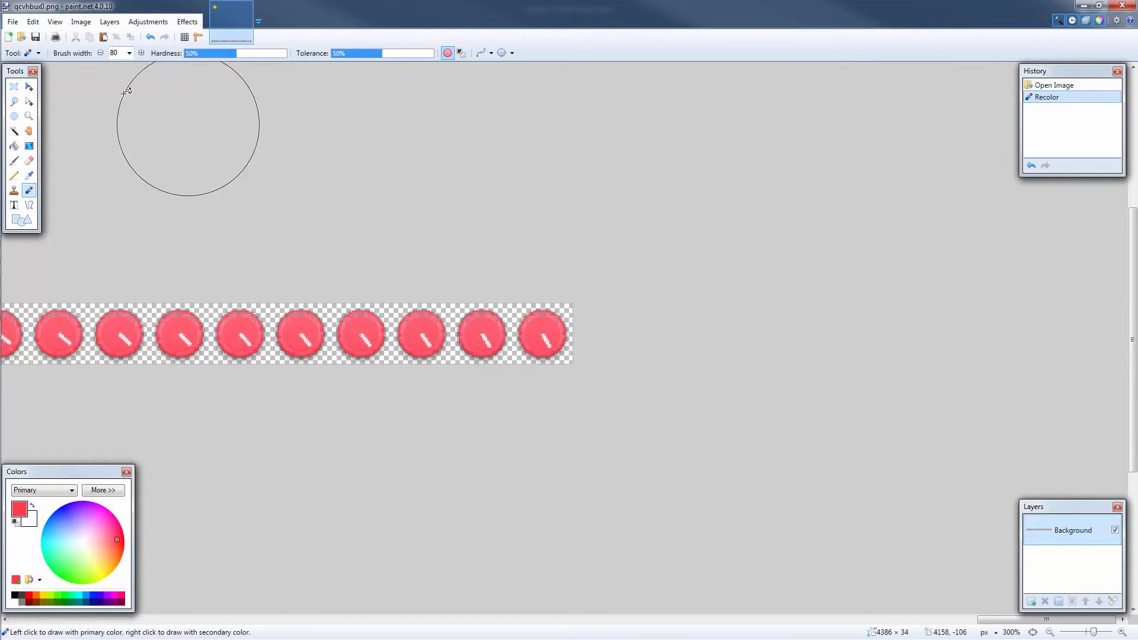
Save the red knob image and confirm the Save Configuration dialog.
click(34, 37)
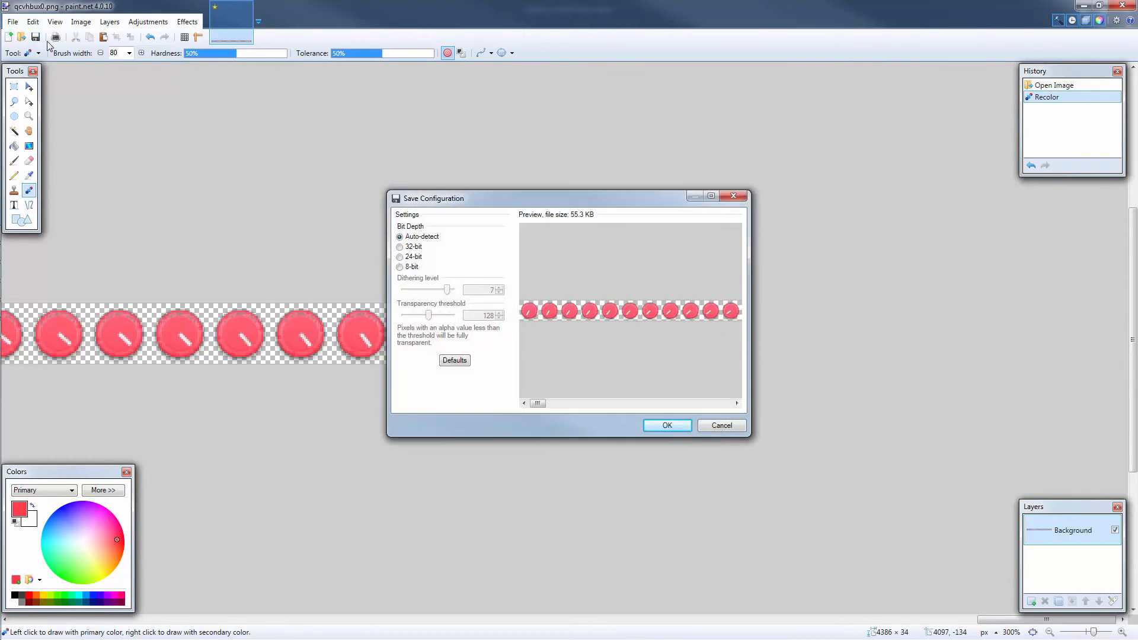
click(666, 426)
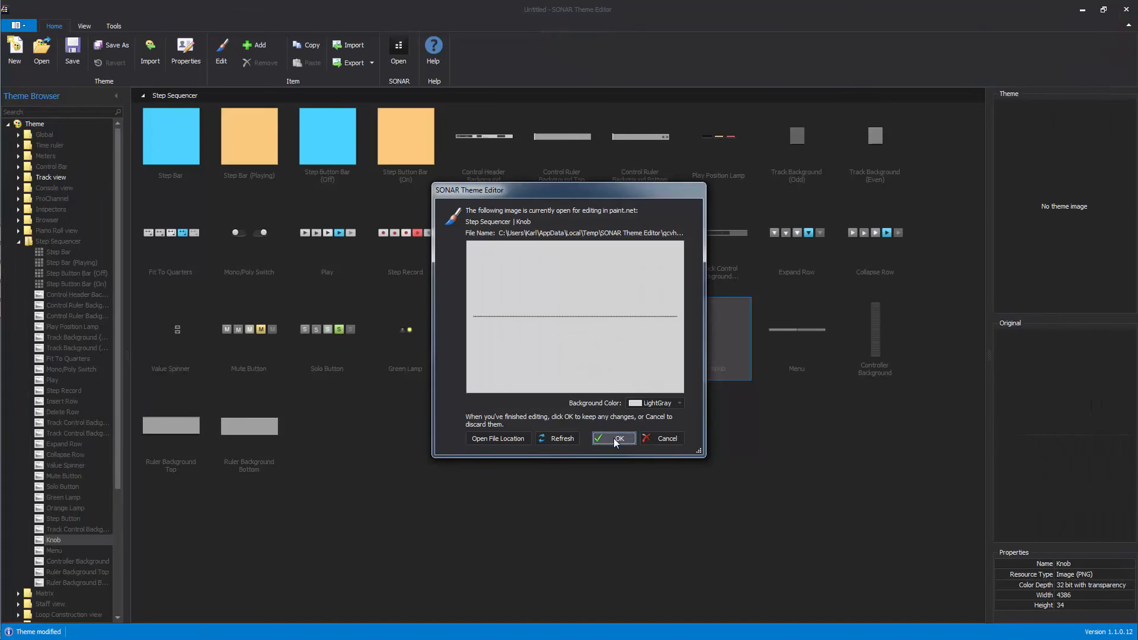
Keep the red knob edit, then choose Vertical Audio Meters from the Meters group.
click(612, 437)
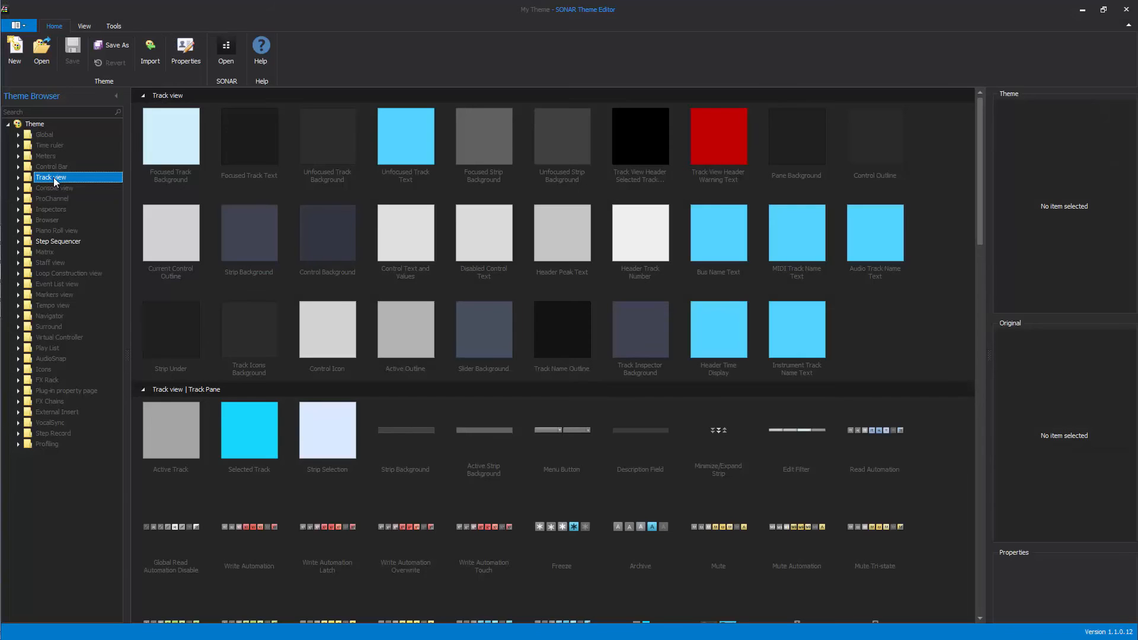
click(46, 155)
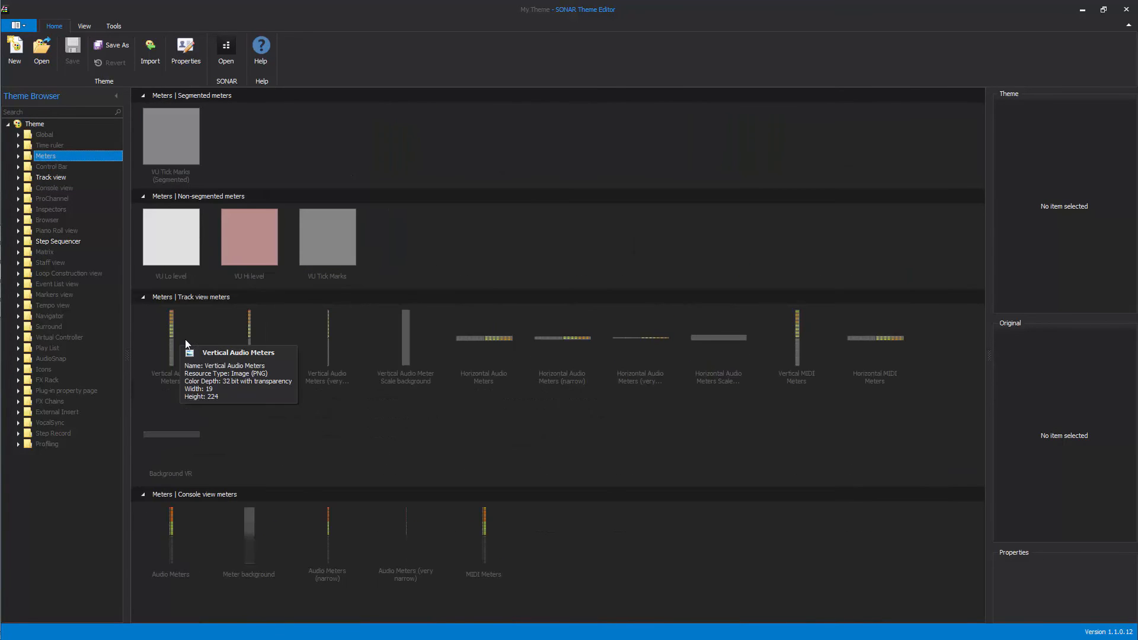
click(170, 347)
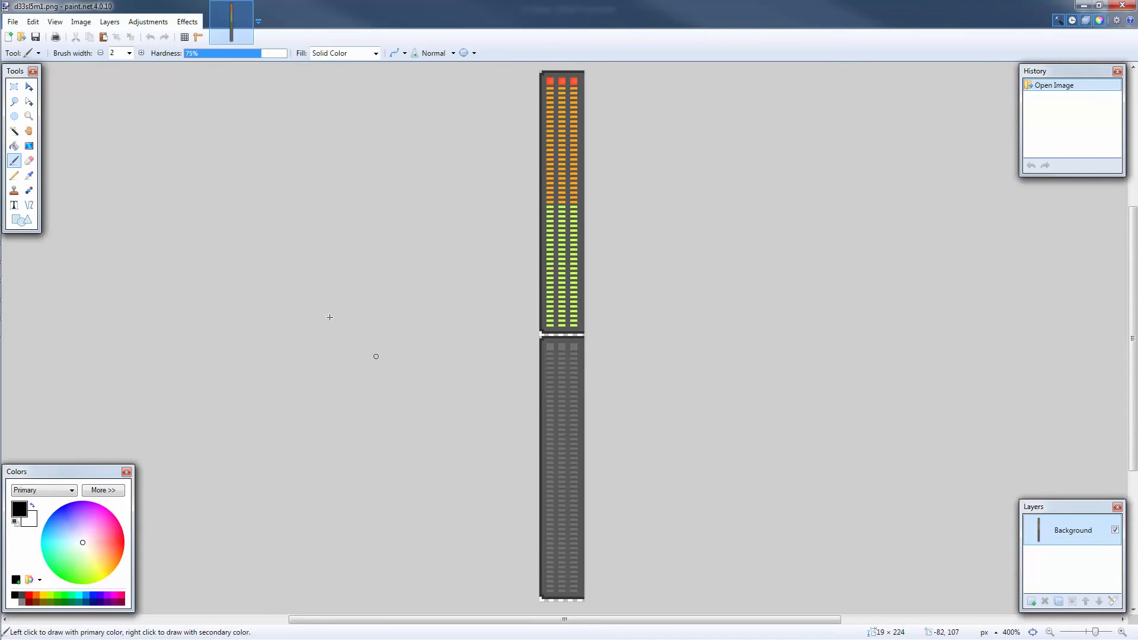
mouse_move(165, 236)
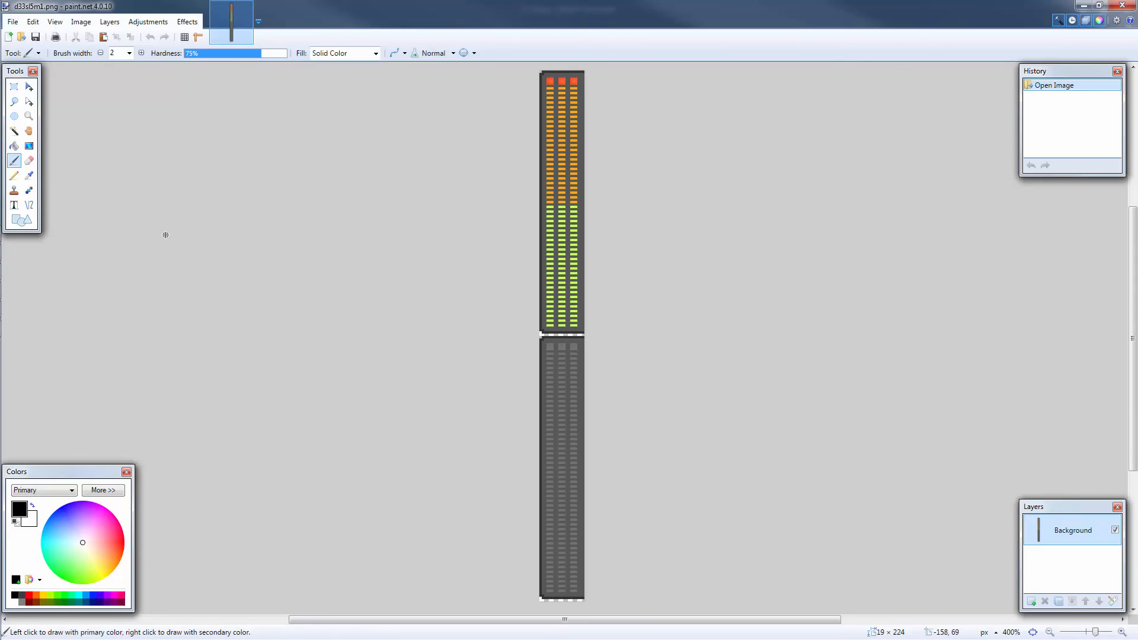
mouse_move(30, 204)
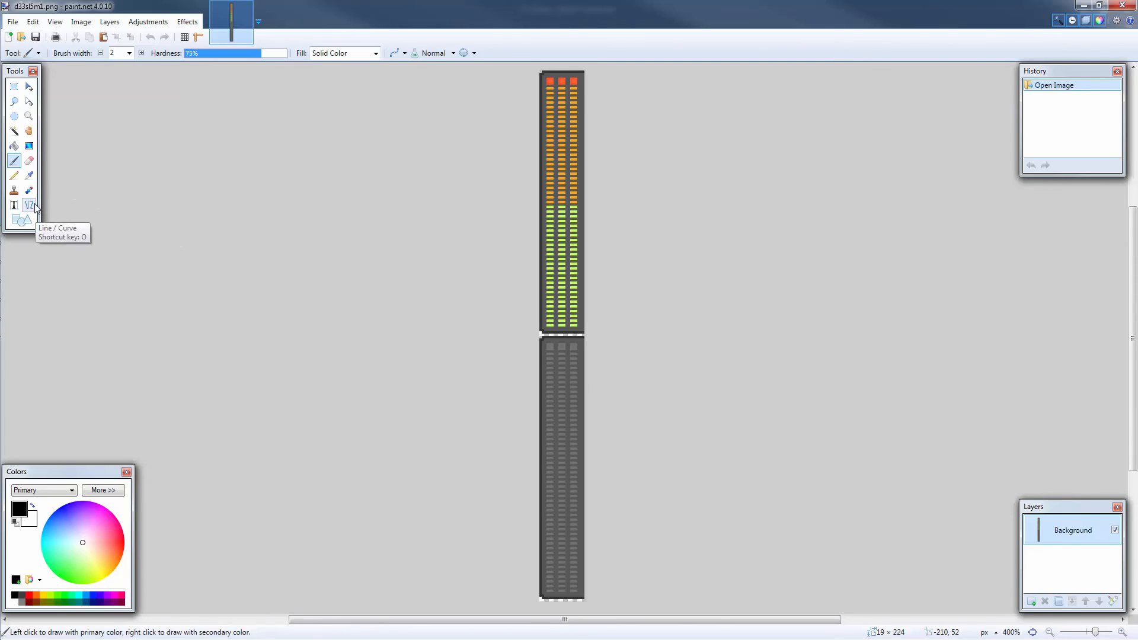
Select the Line / Curve tool for drawing straight black lines.
click(29, 205)
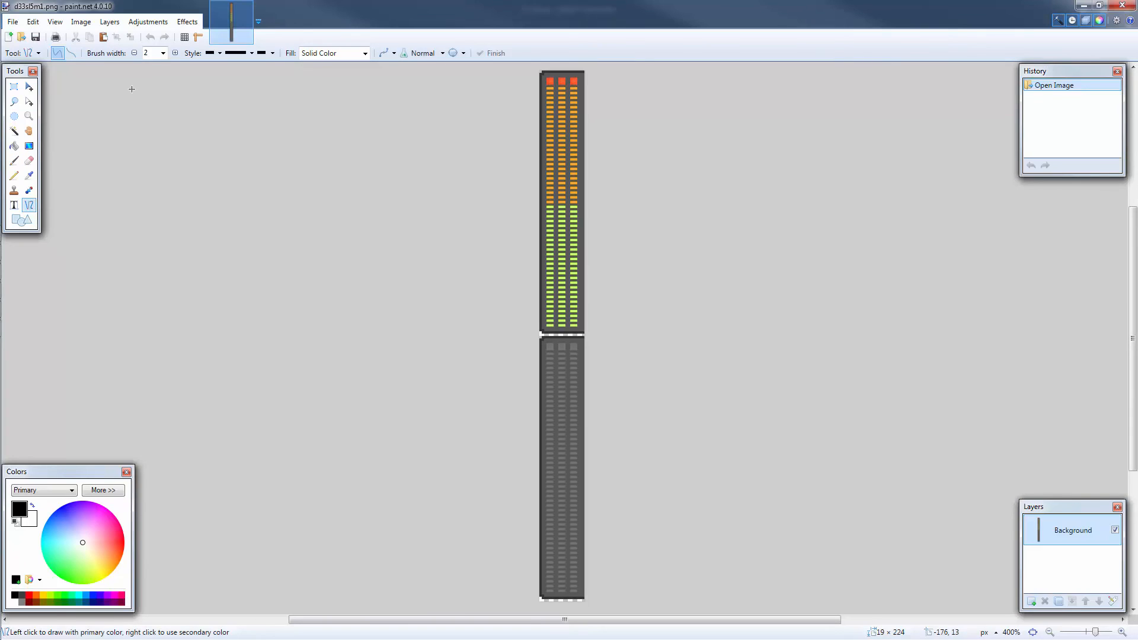
Set a 1-pixel brush width and confirm saving the black-outlined meter image.
click(134, 52)
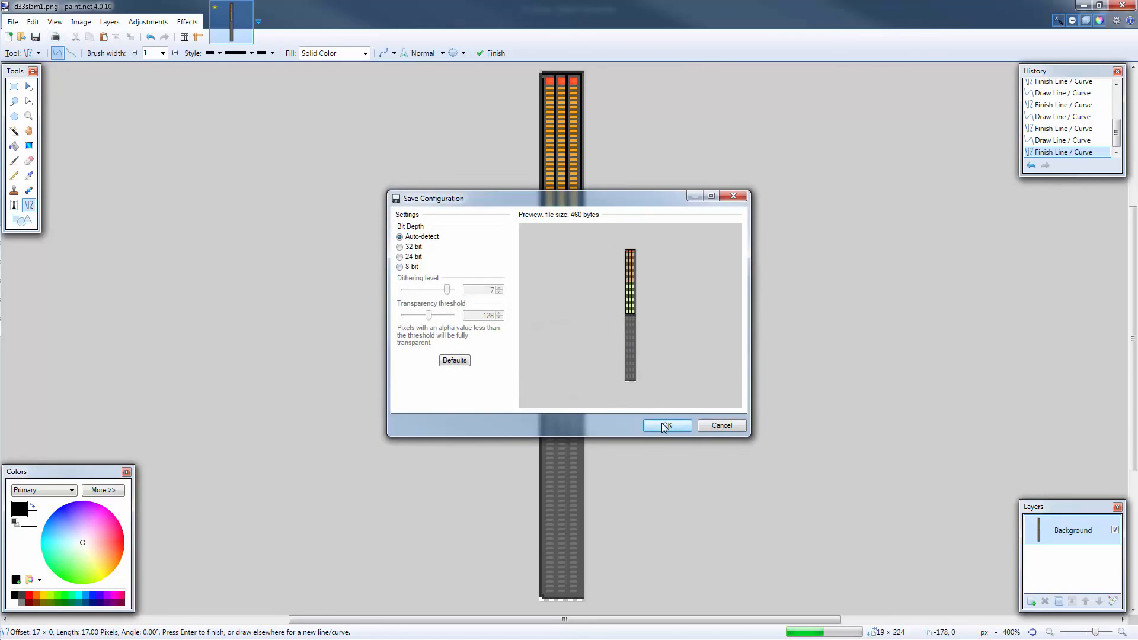
click(666, 426)
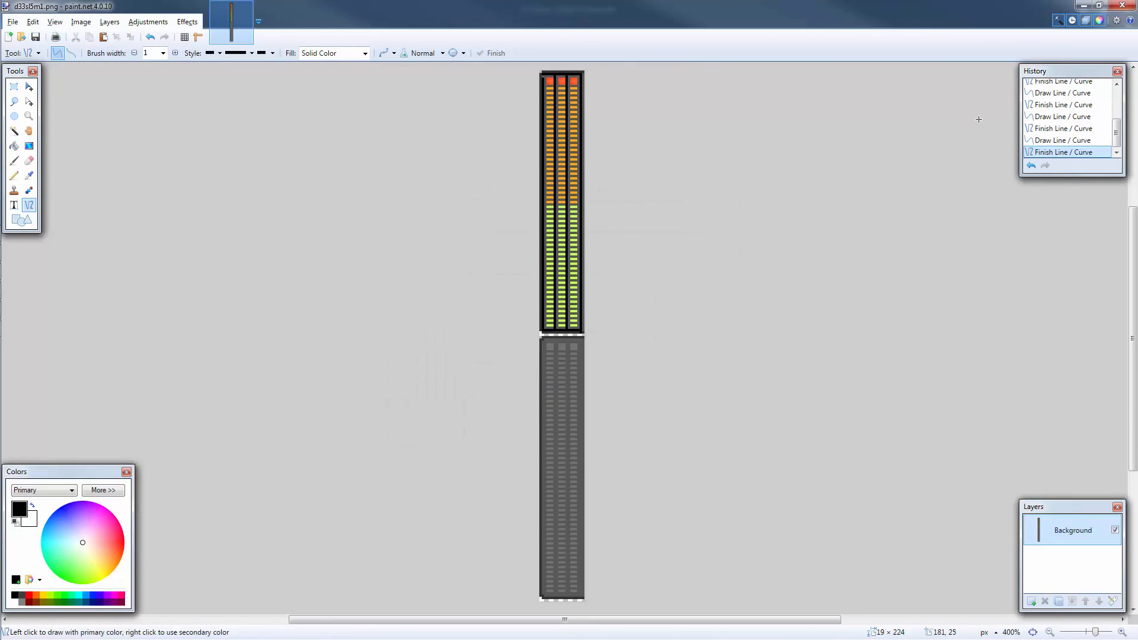